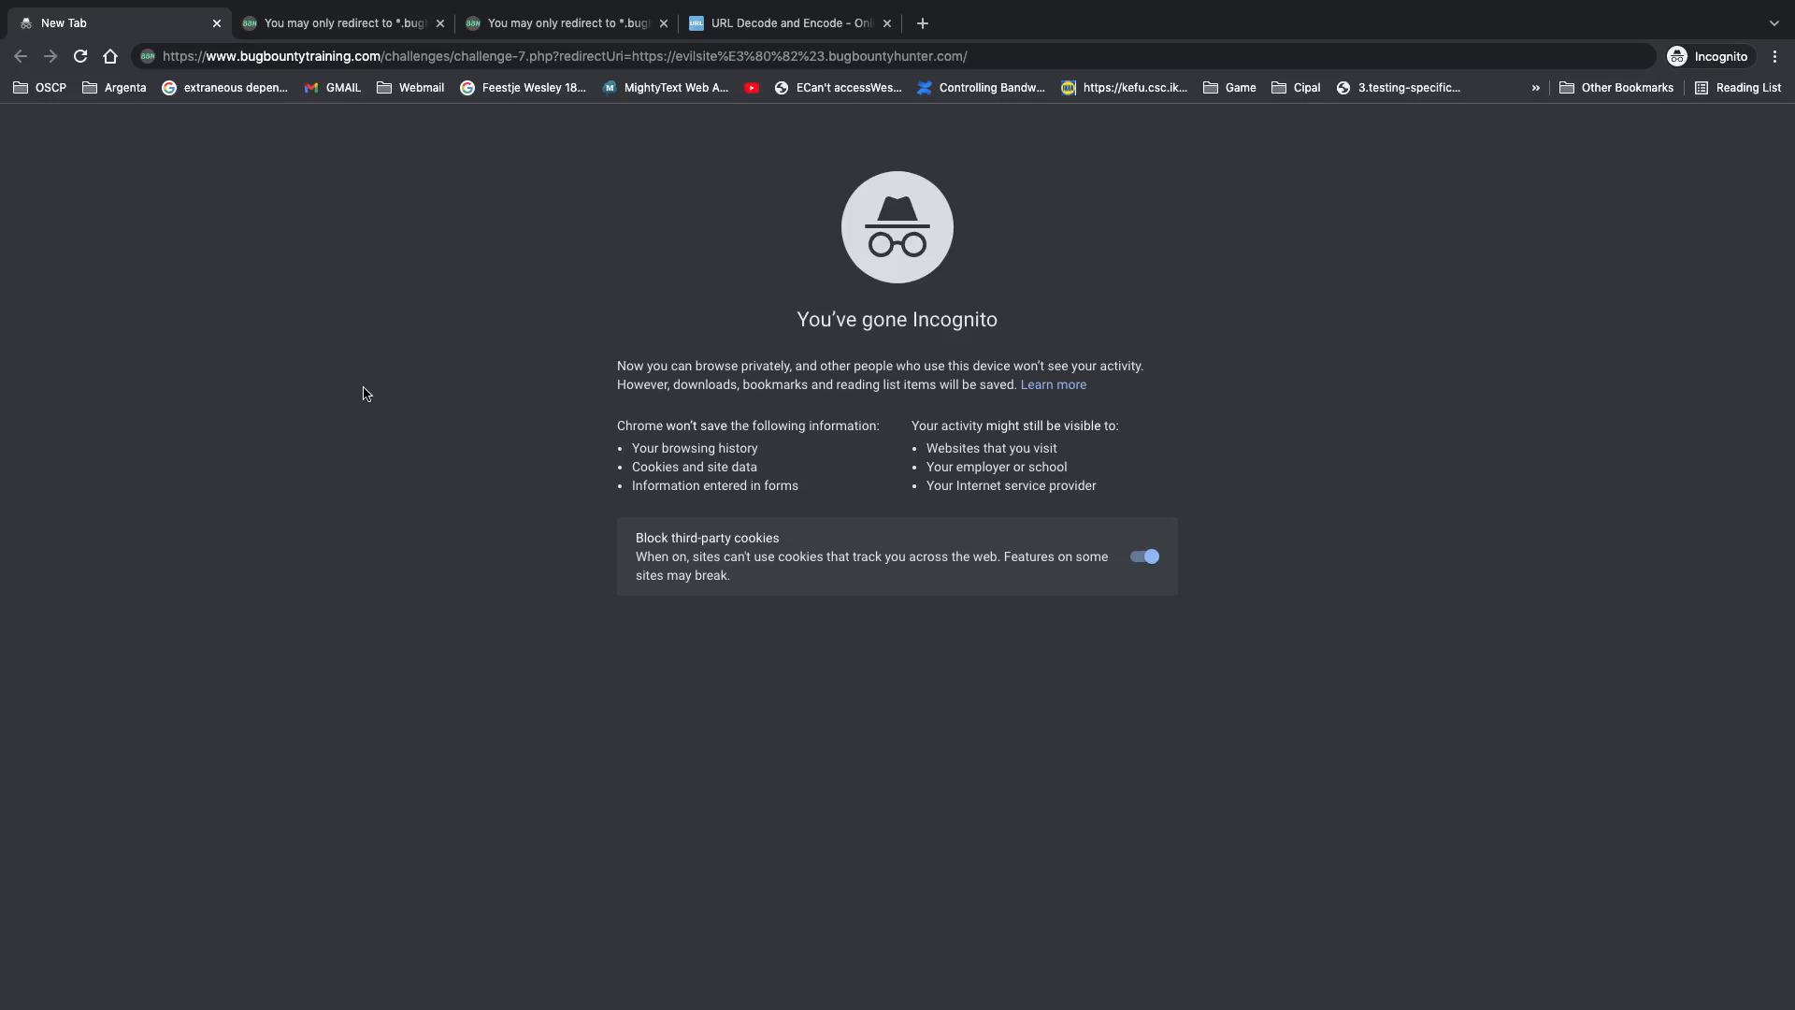
pyautogui.moveTo(333, 87)
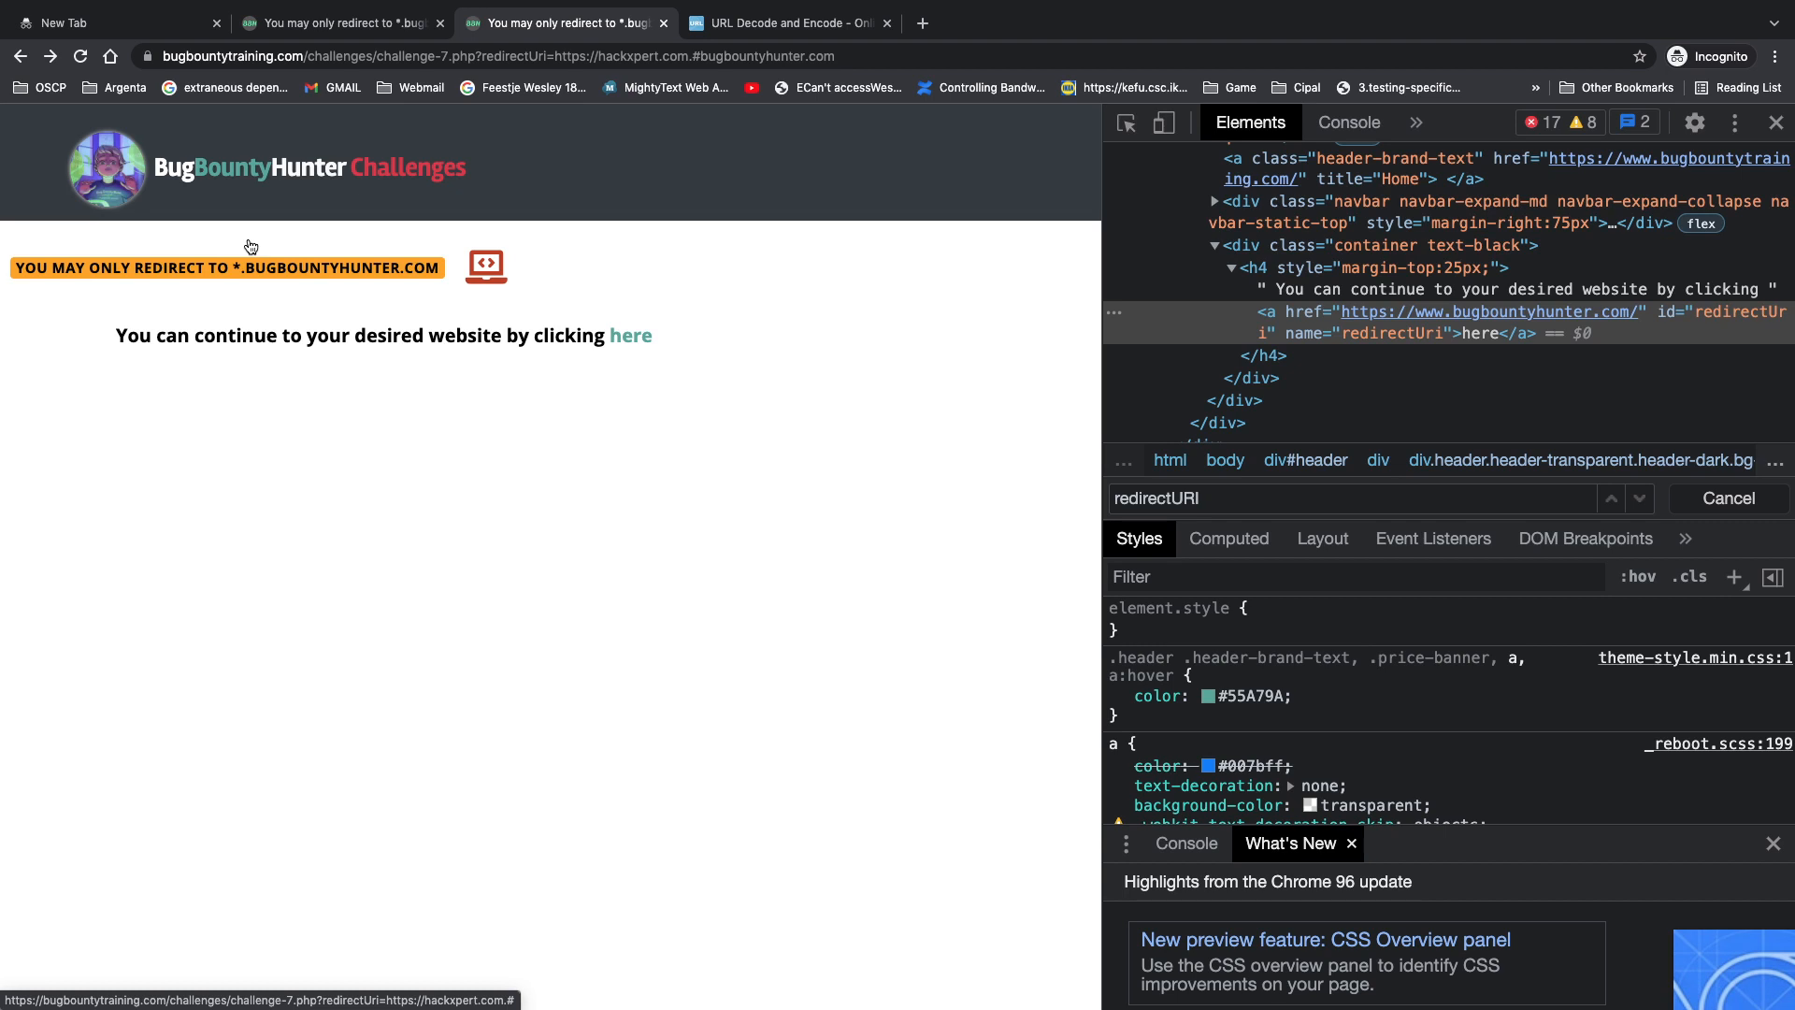
pyautogui.moveTo(240, 285)
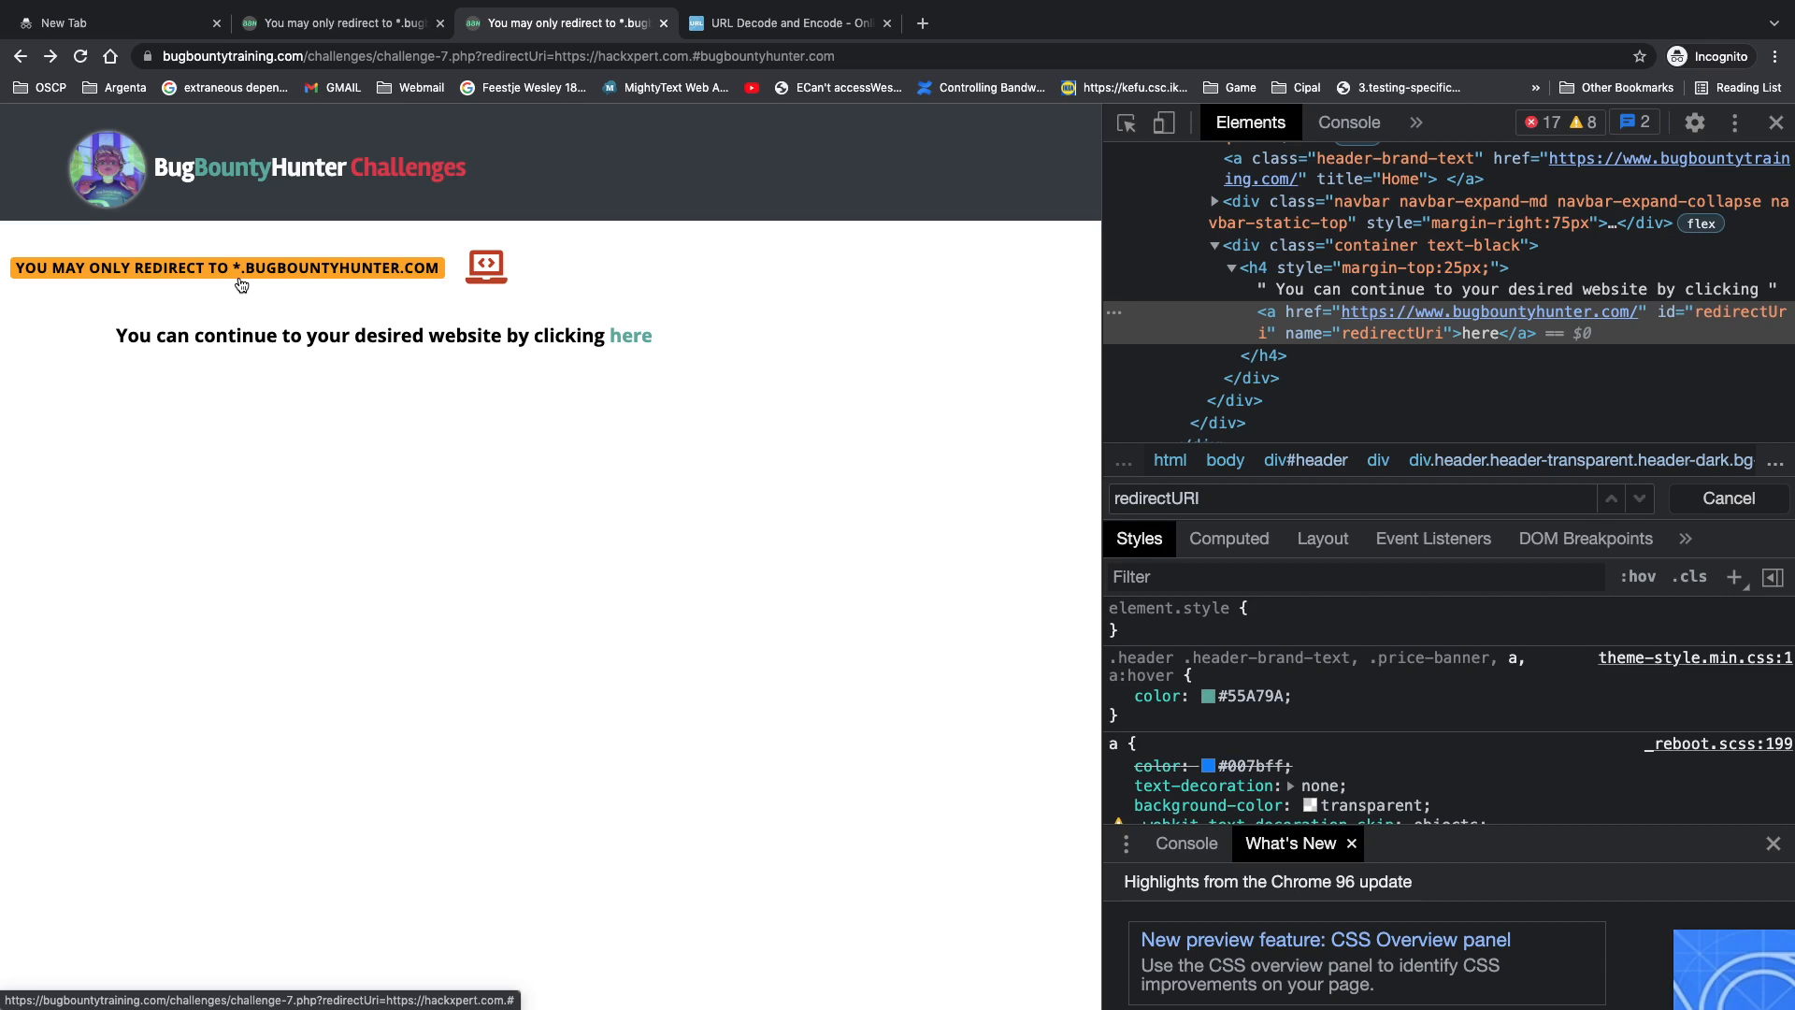
pyautogui.moveTo(631, 336)
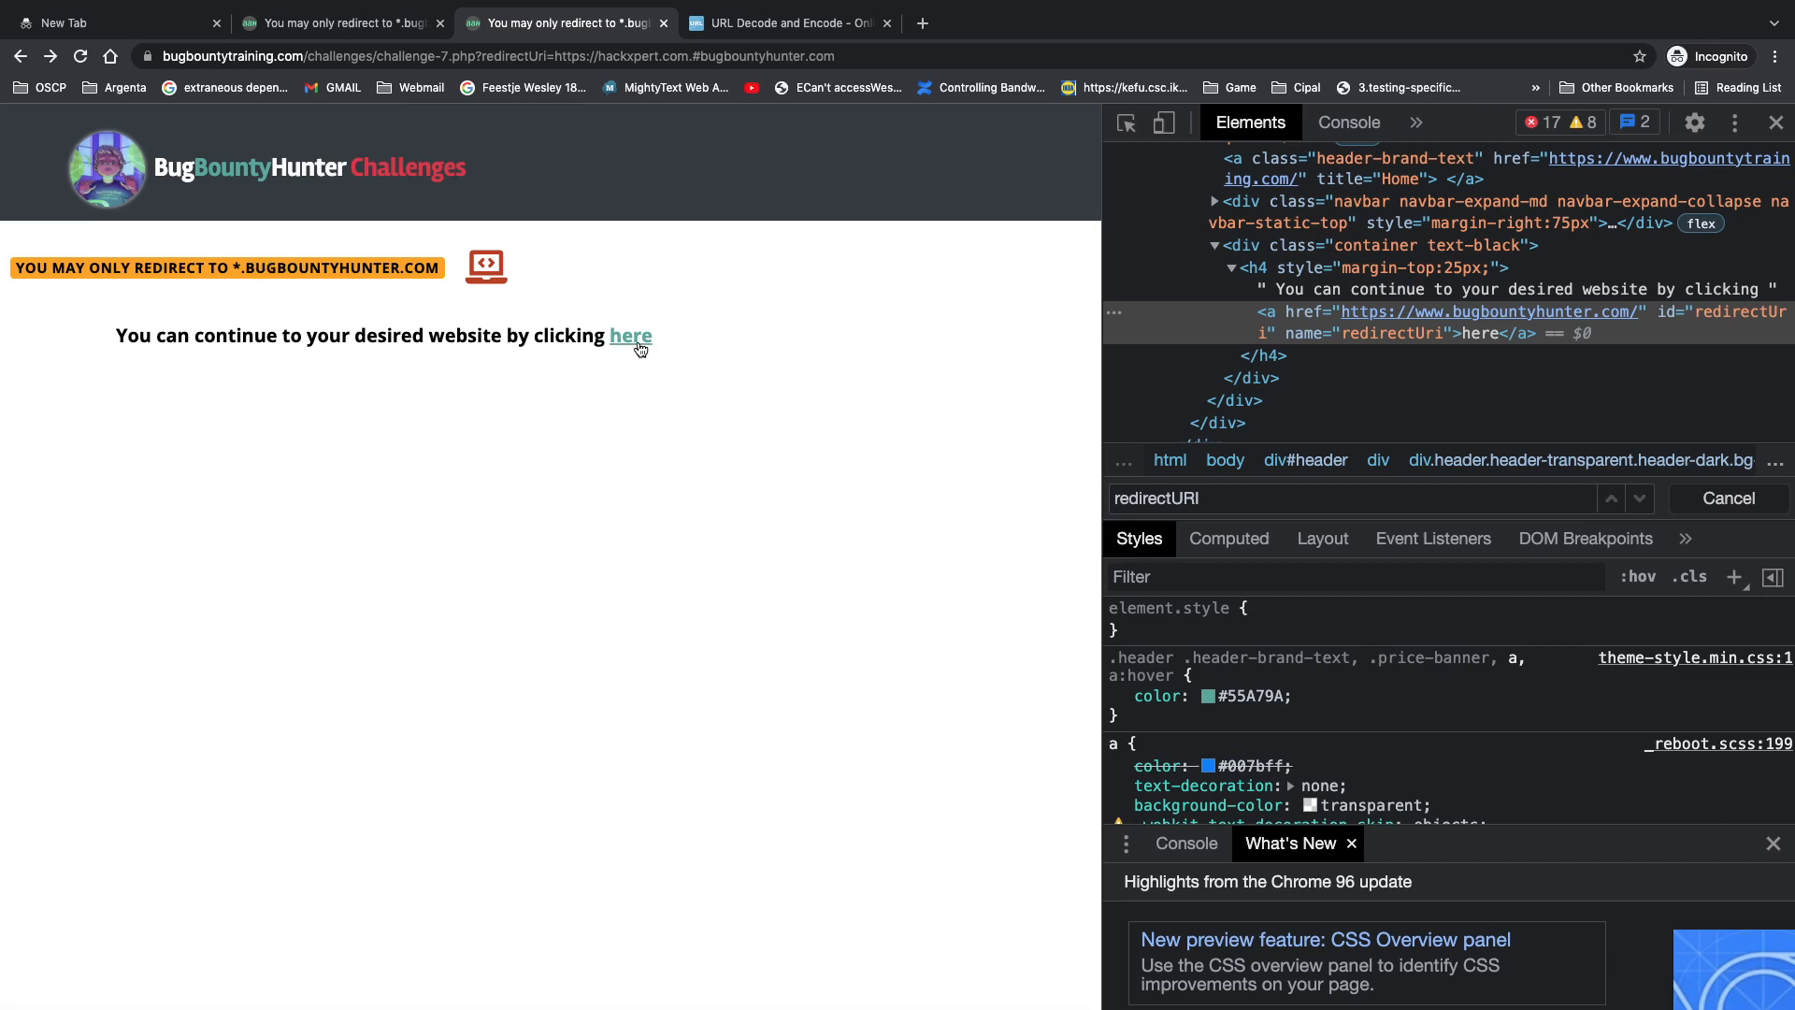
pyautogui.moveTo(1682, 327)
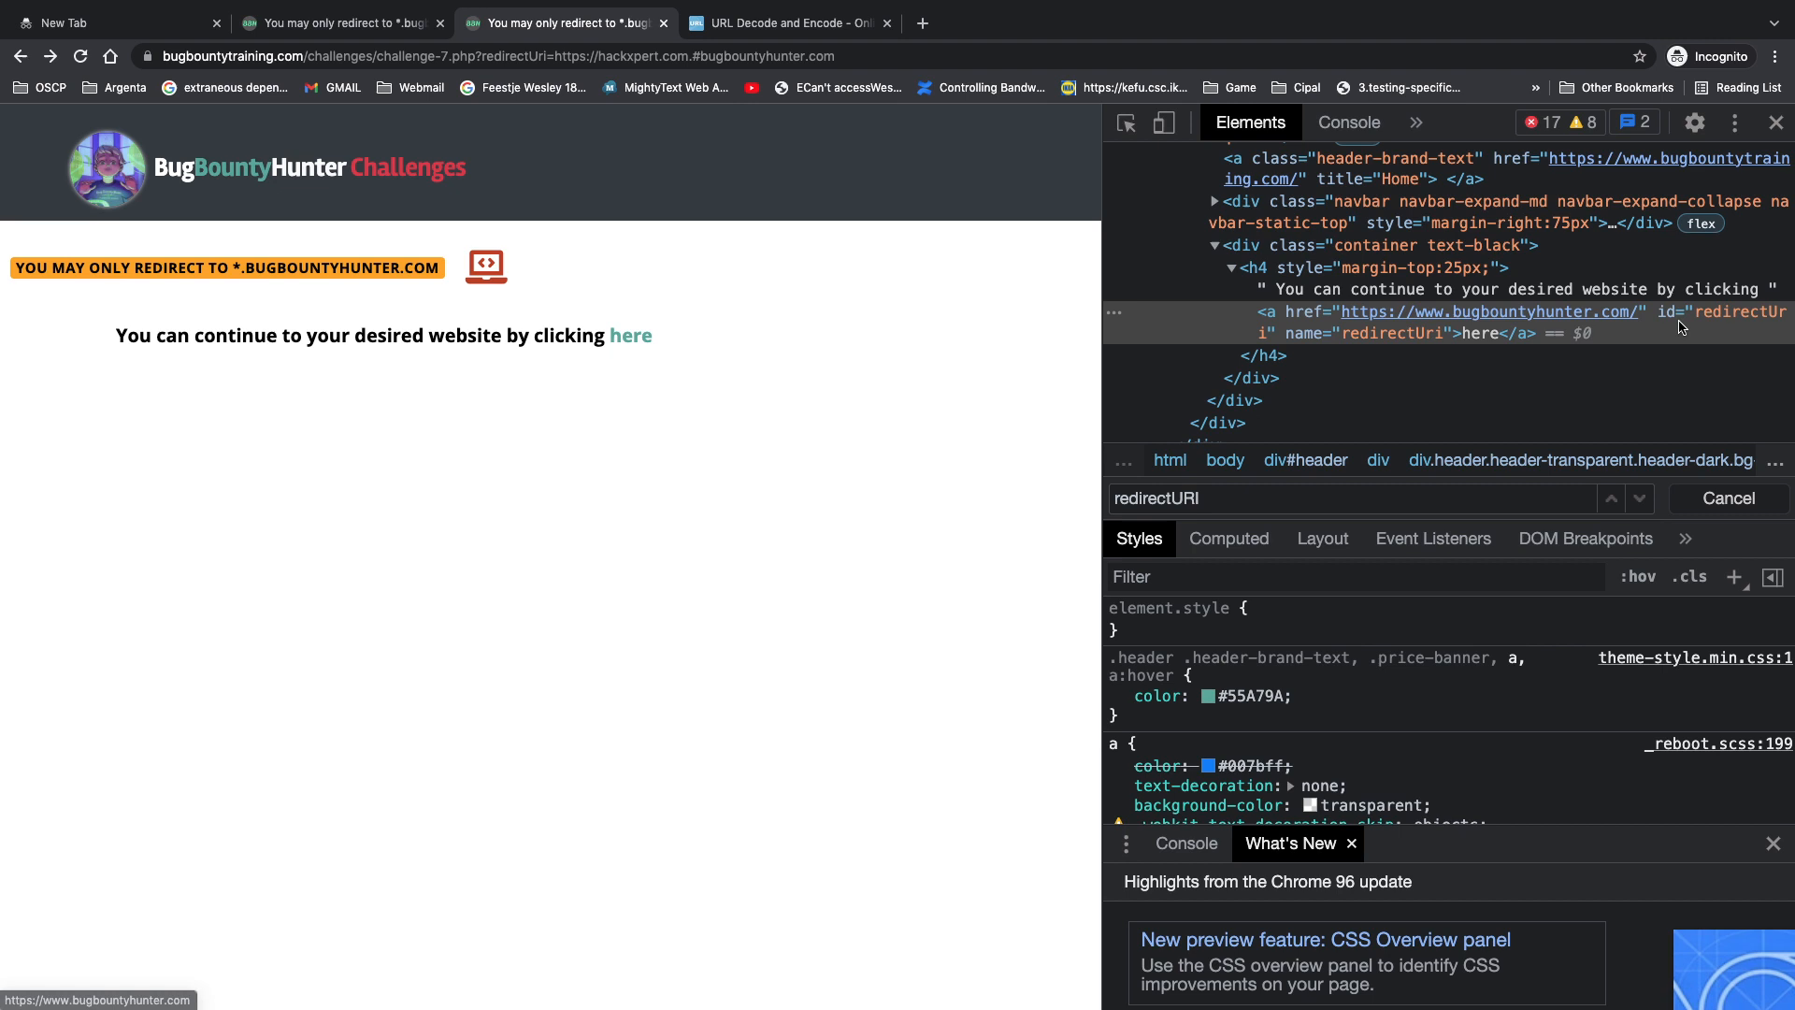
pyautogui.moveTo(1540, 328)
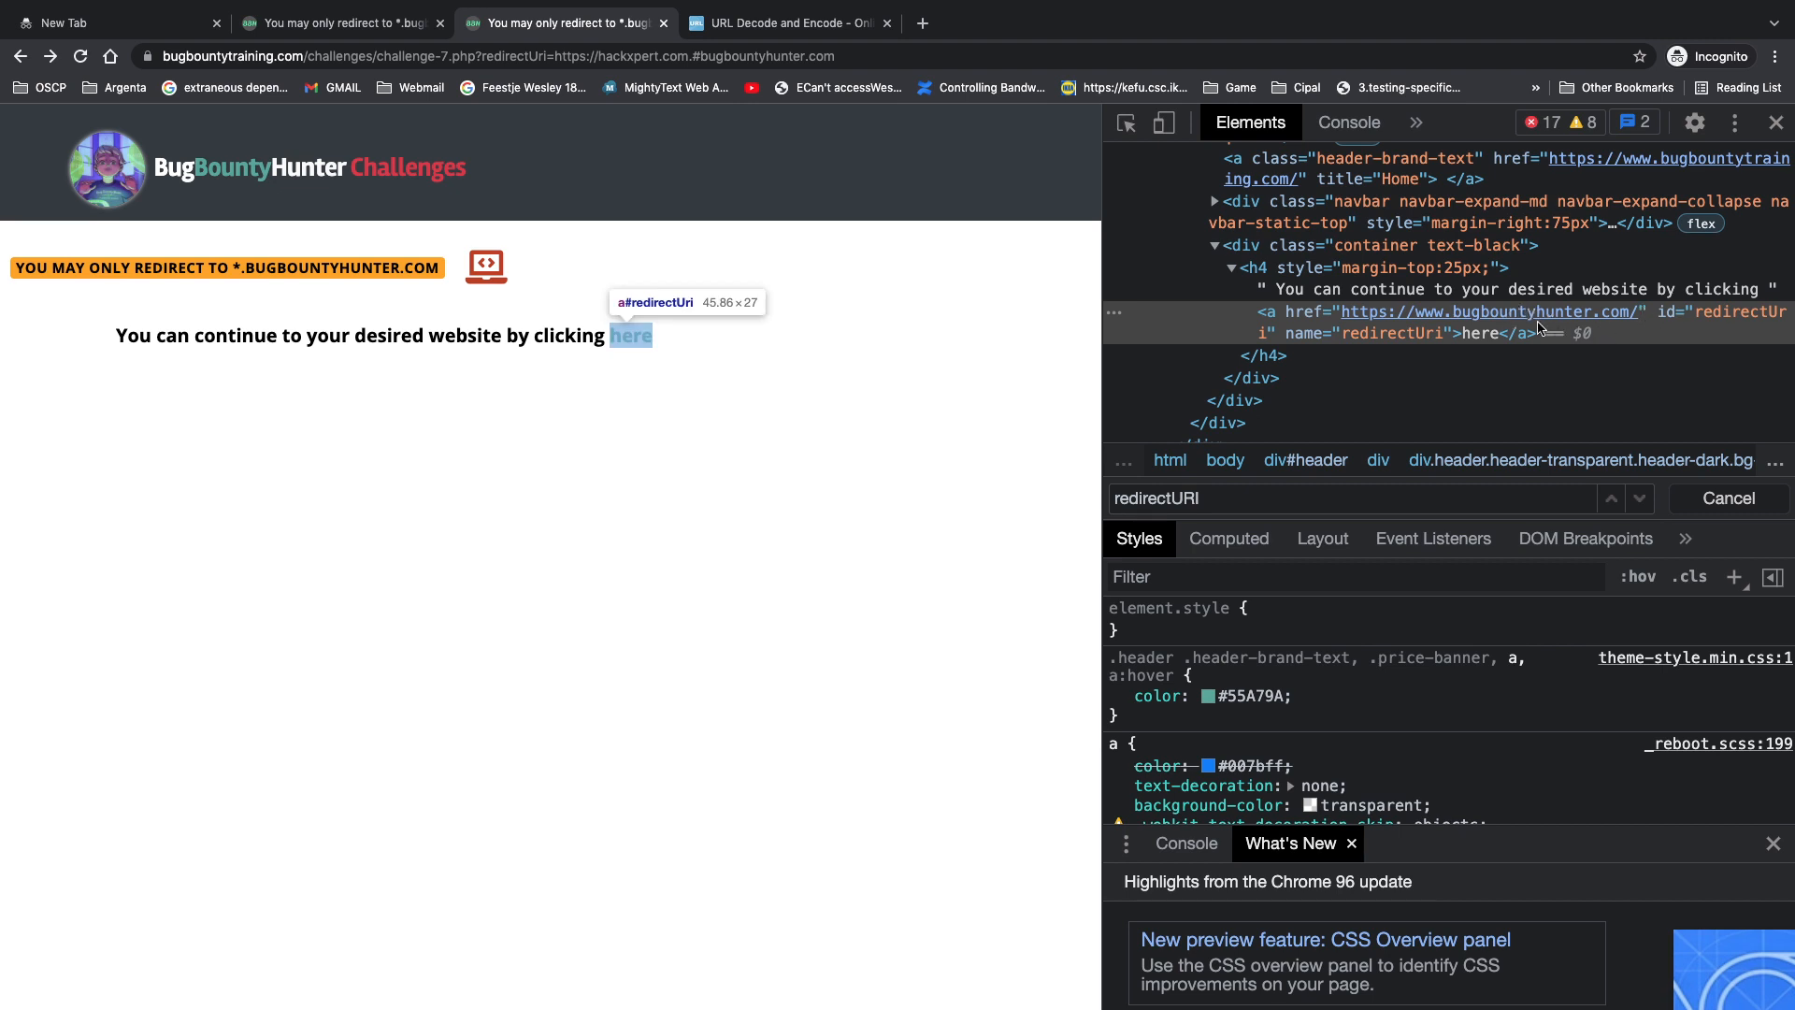
pyautogui.moveTo(593, 103)
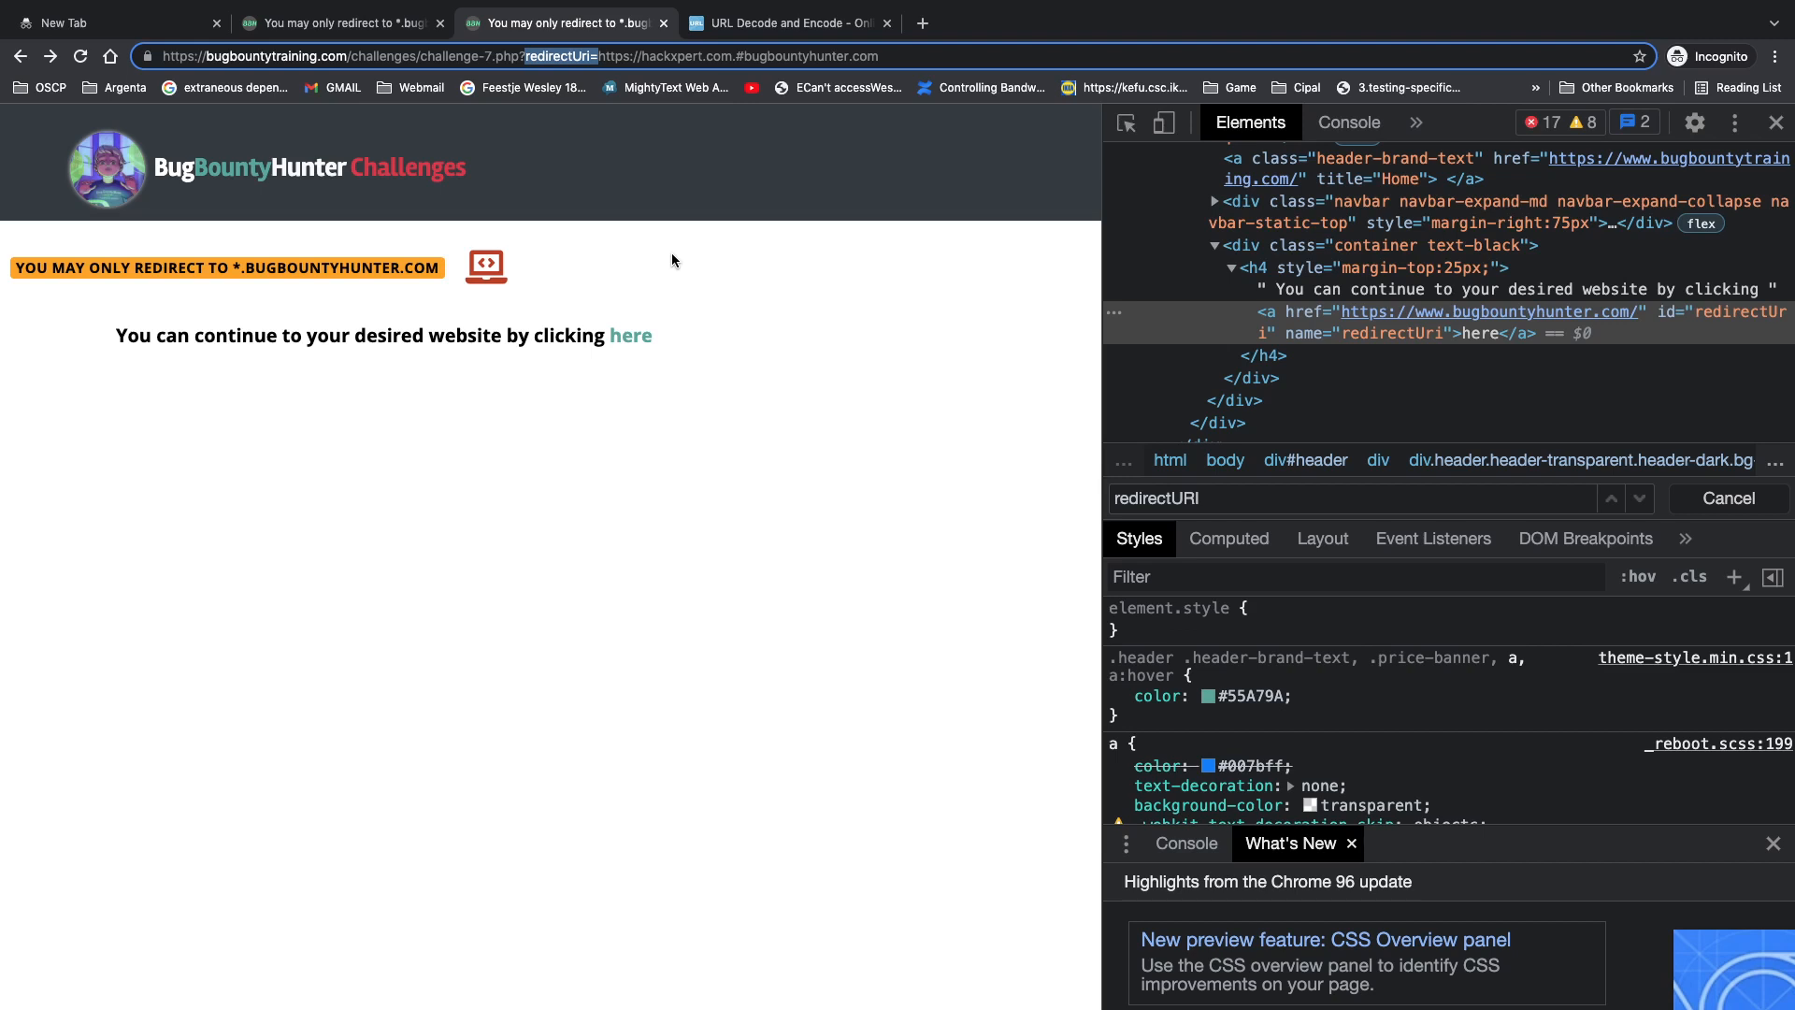
pyautogui.moveTo(230, 301)
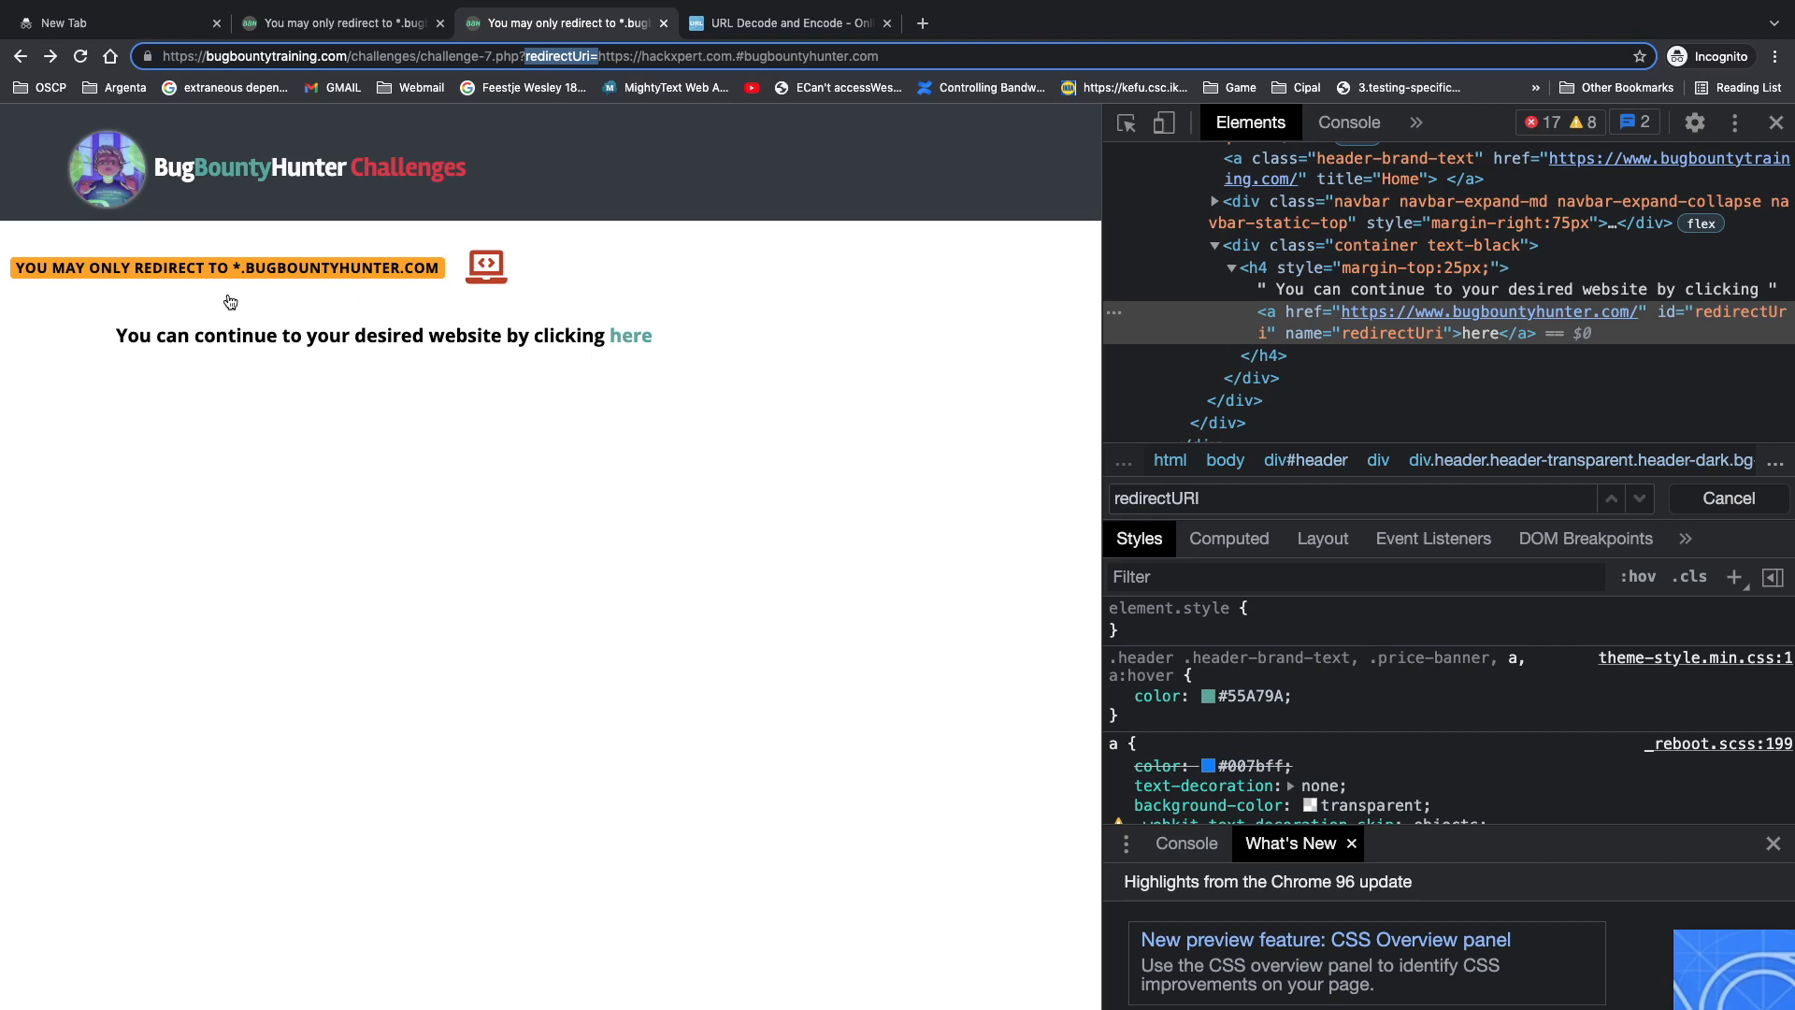
pyautogui.moveTo(717, 81)
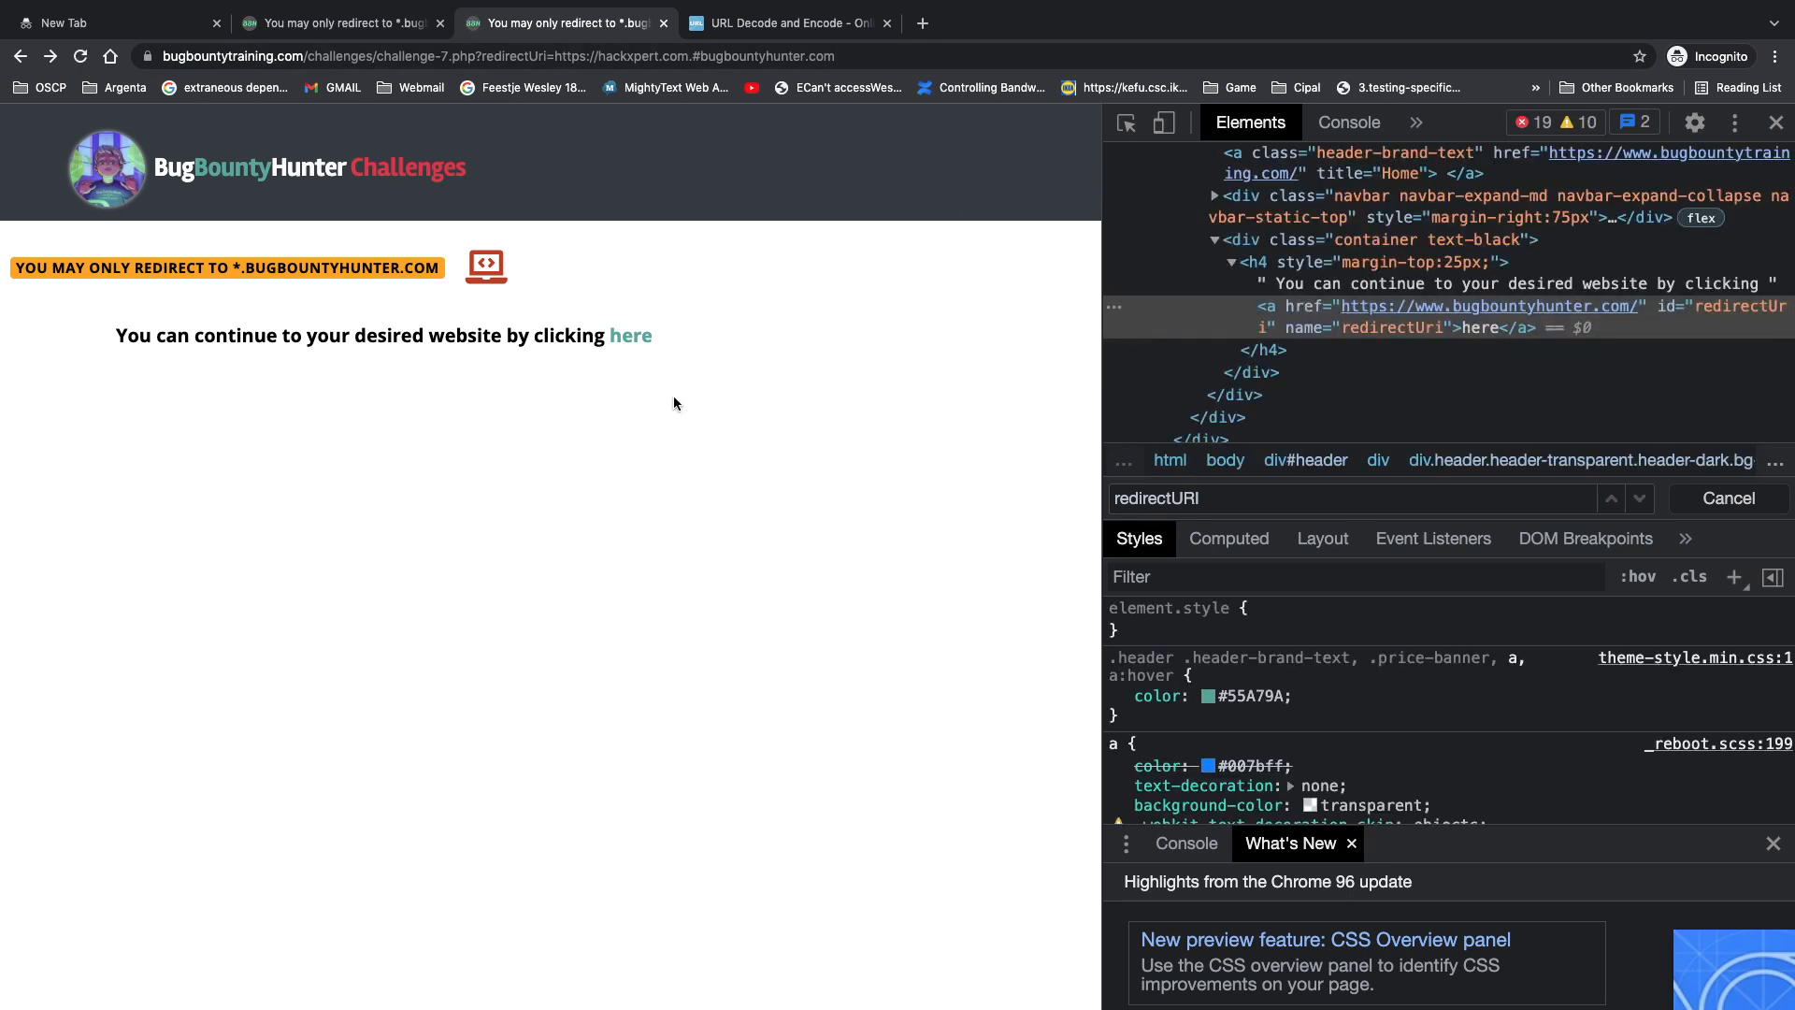
# Load bugbountyhunter.com via the 'here' link, then return to the tab holding the evilsite payload URL
pyautogui.click(632, 336)
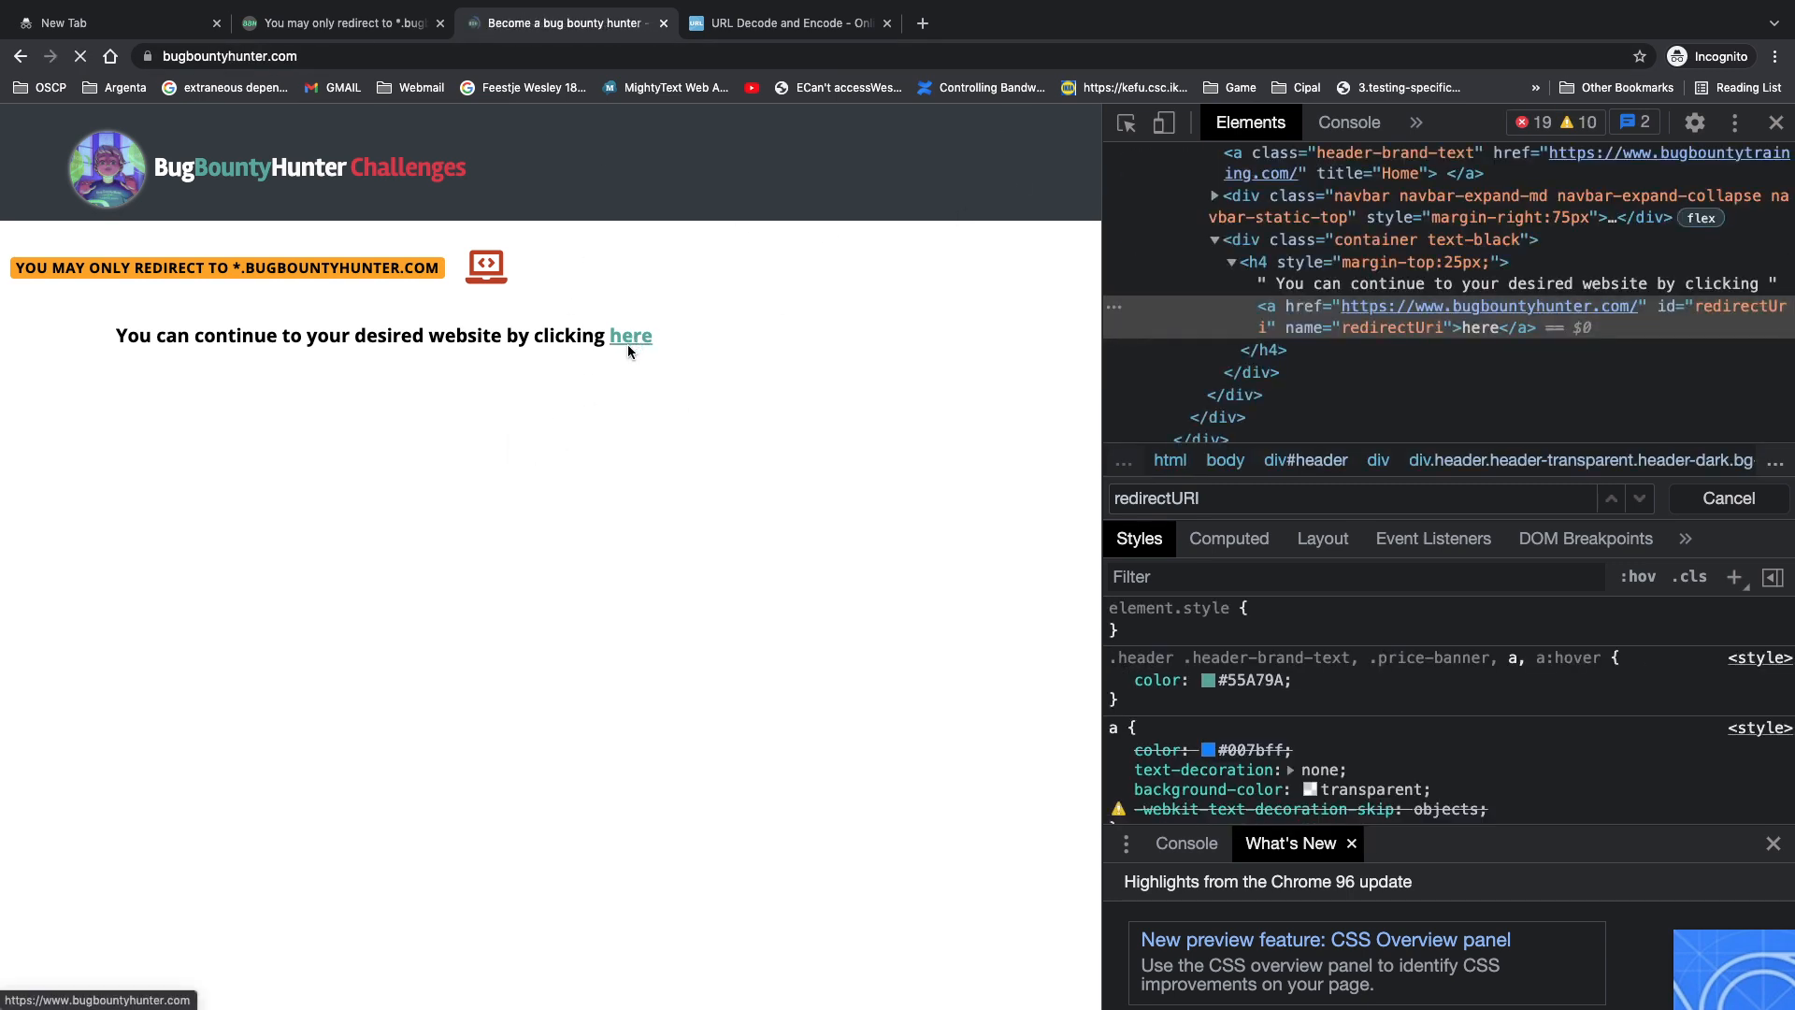
pyautogui.click(631, 336)
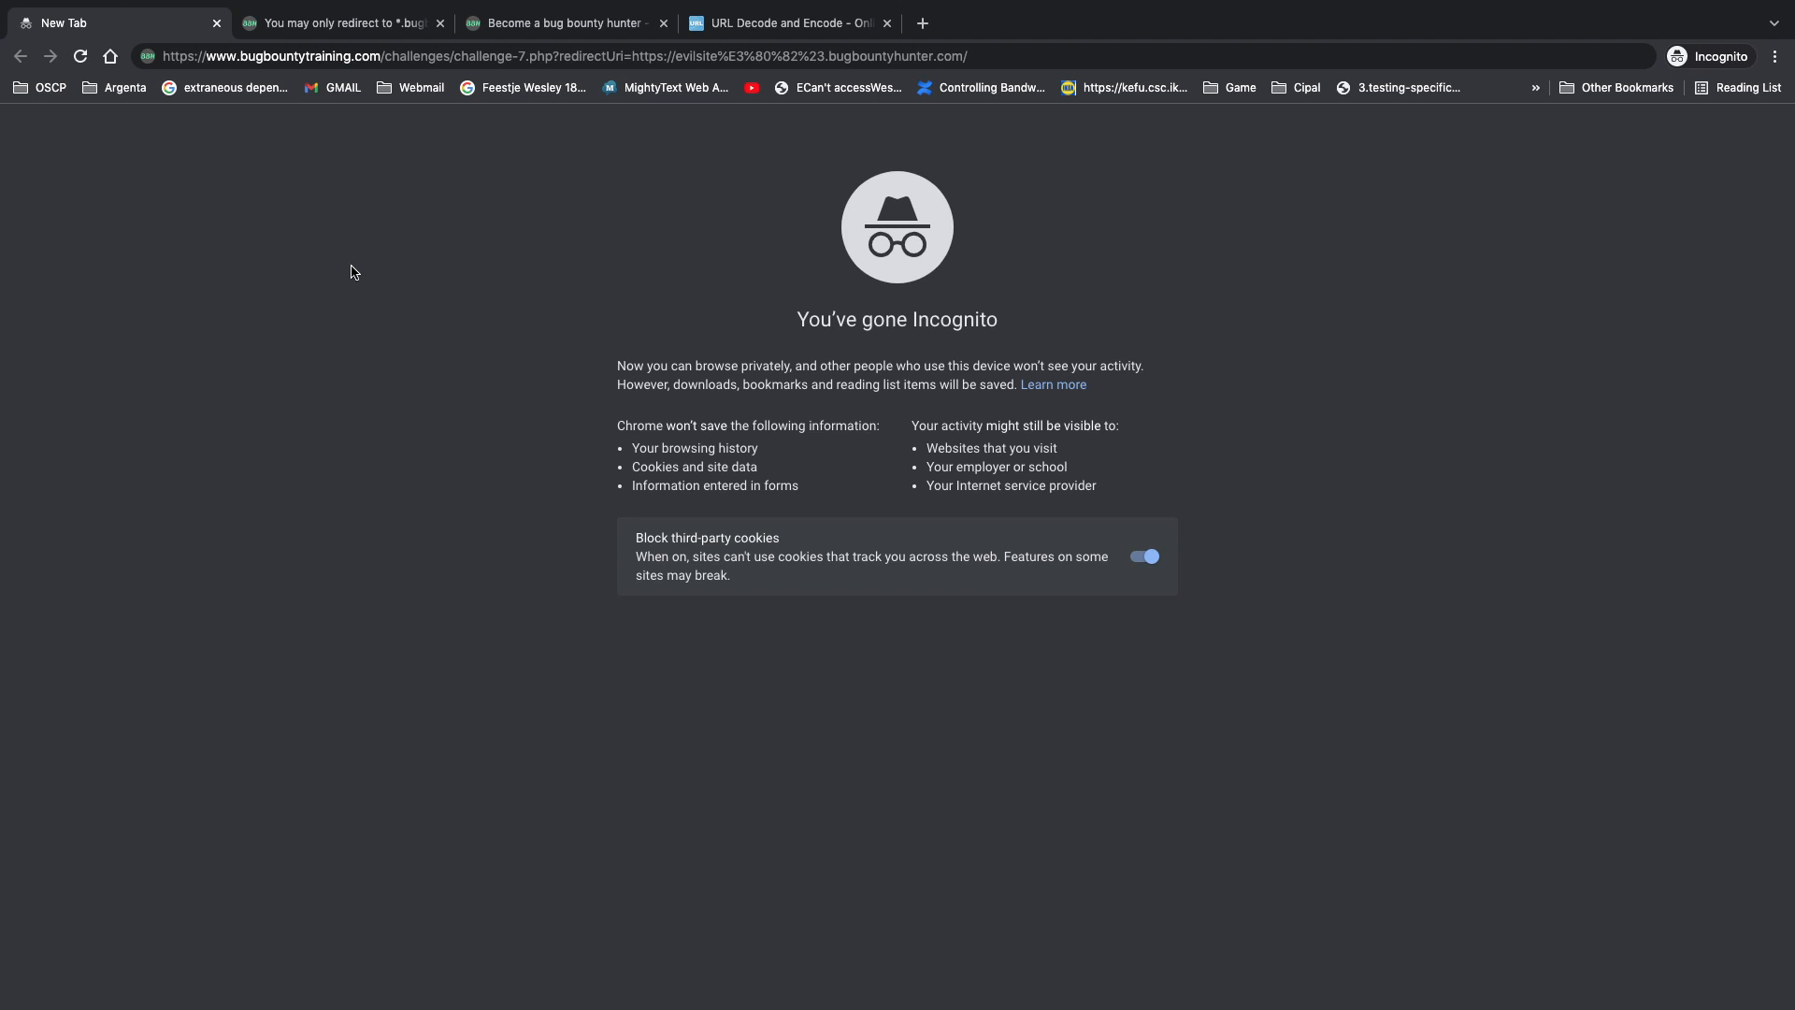
# Select %23 in the payload URL and check its decoded form on URLDecoder
pyautogui.click(733, 56)
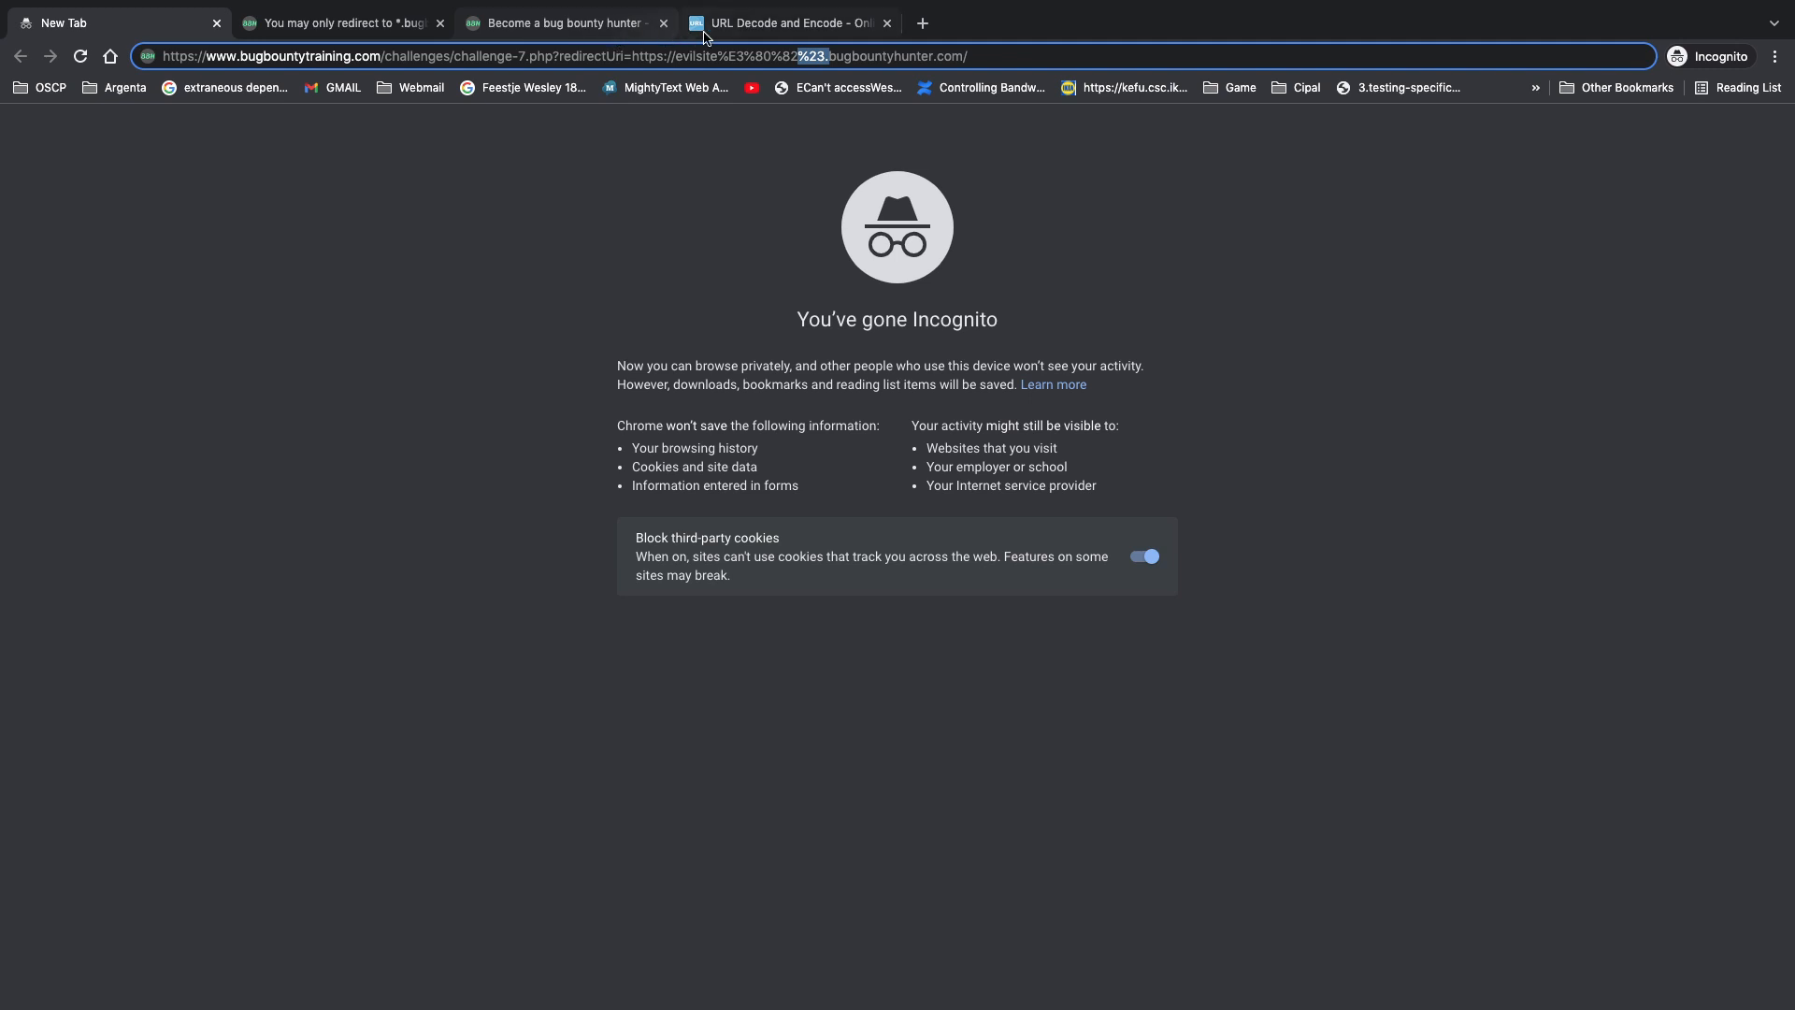
pyautogui.click(787, 22)
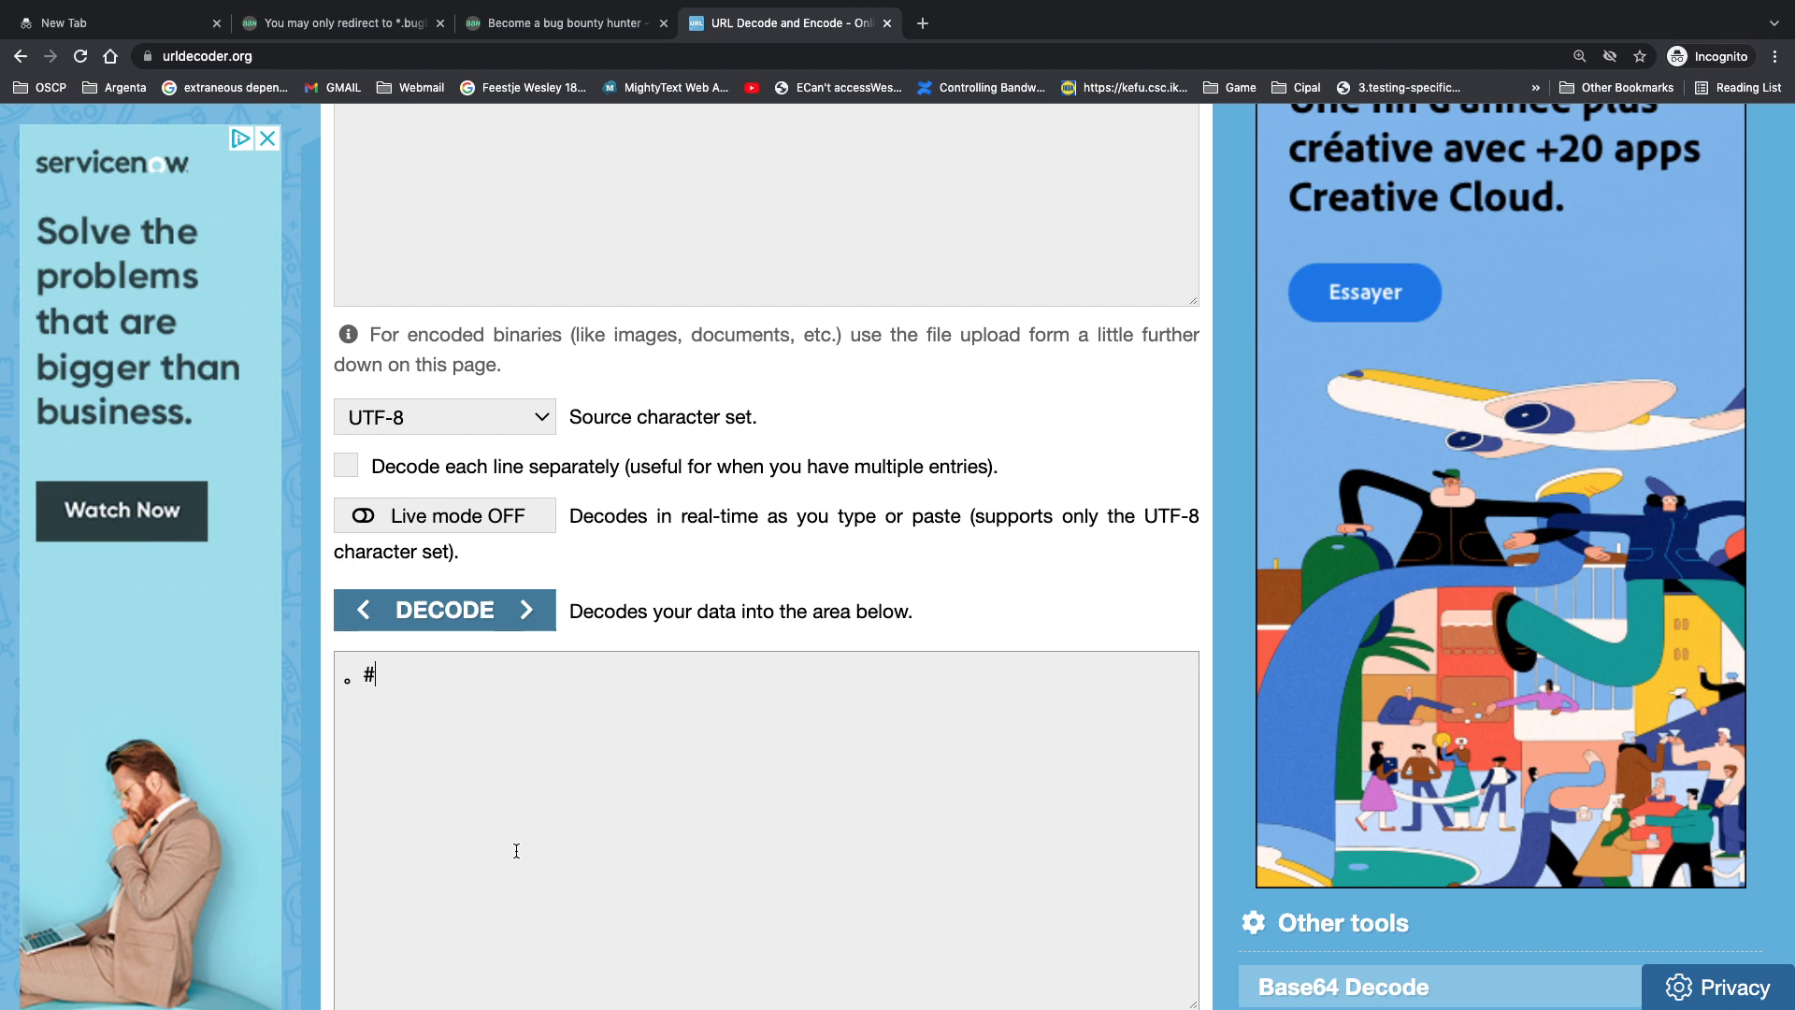
pyautogui.scroll(3)
pyautogui.write('www%E3%80%82')
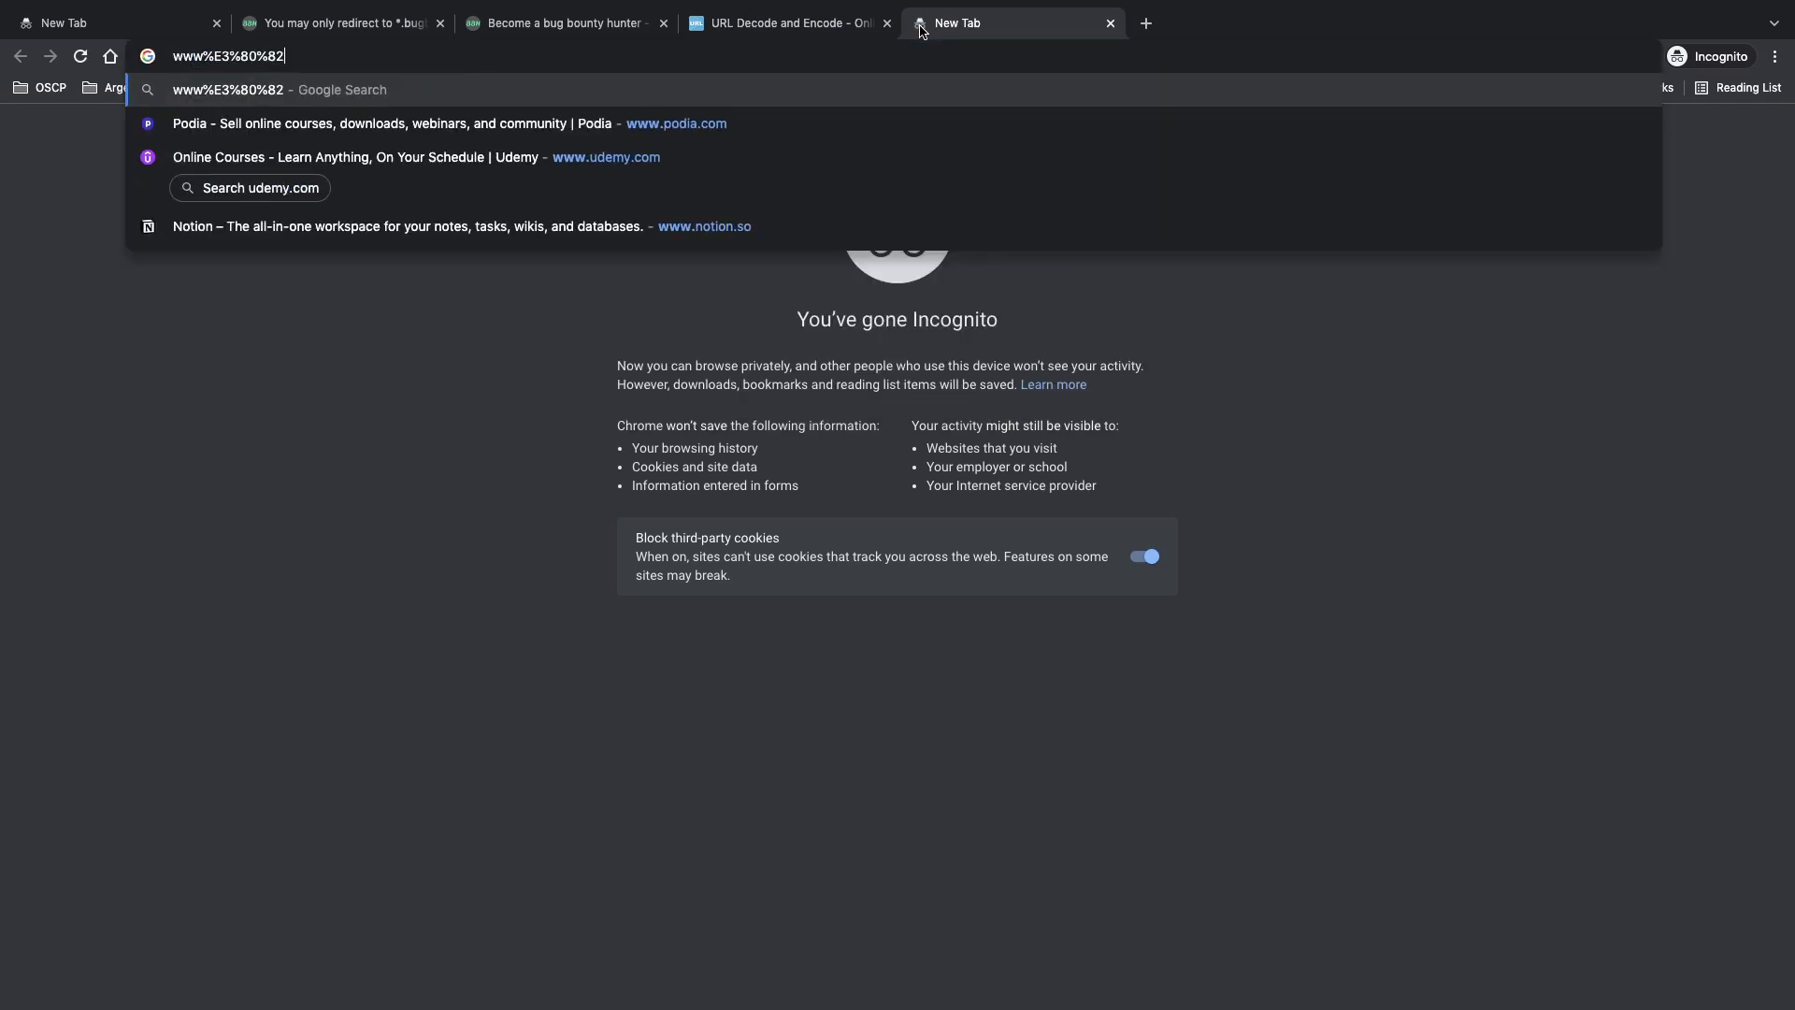
# Load www%E3%80%82google%E3%80%82com, confirming the encoded full stop resolves to Google
pyautogui.write('godaddy.com')
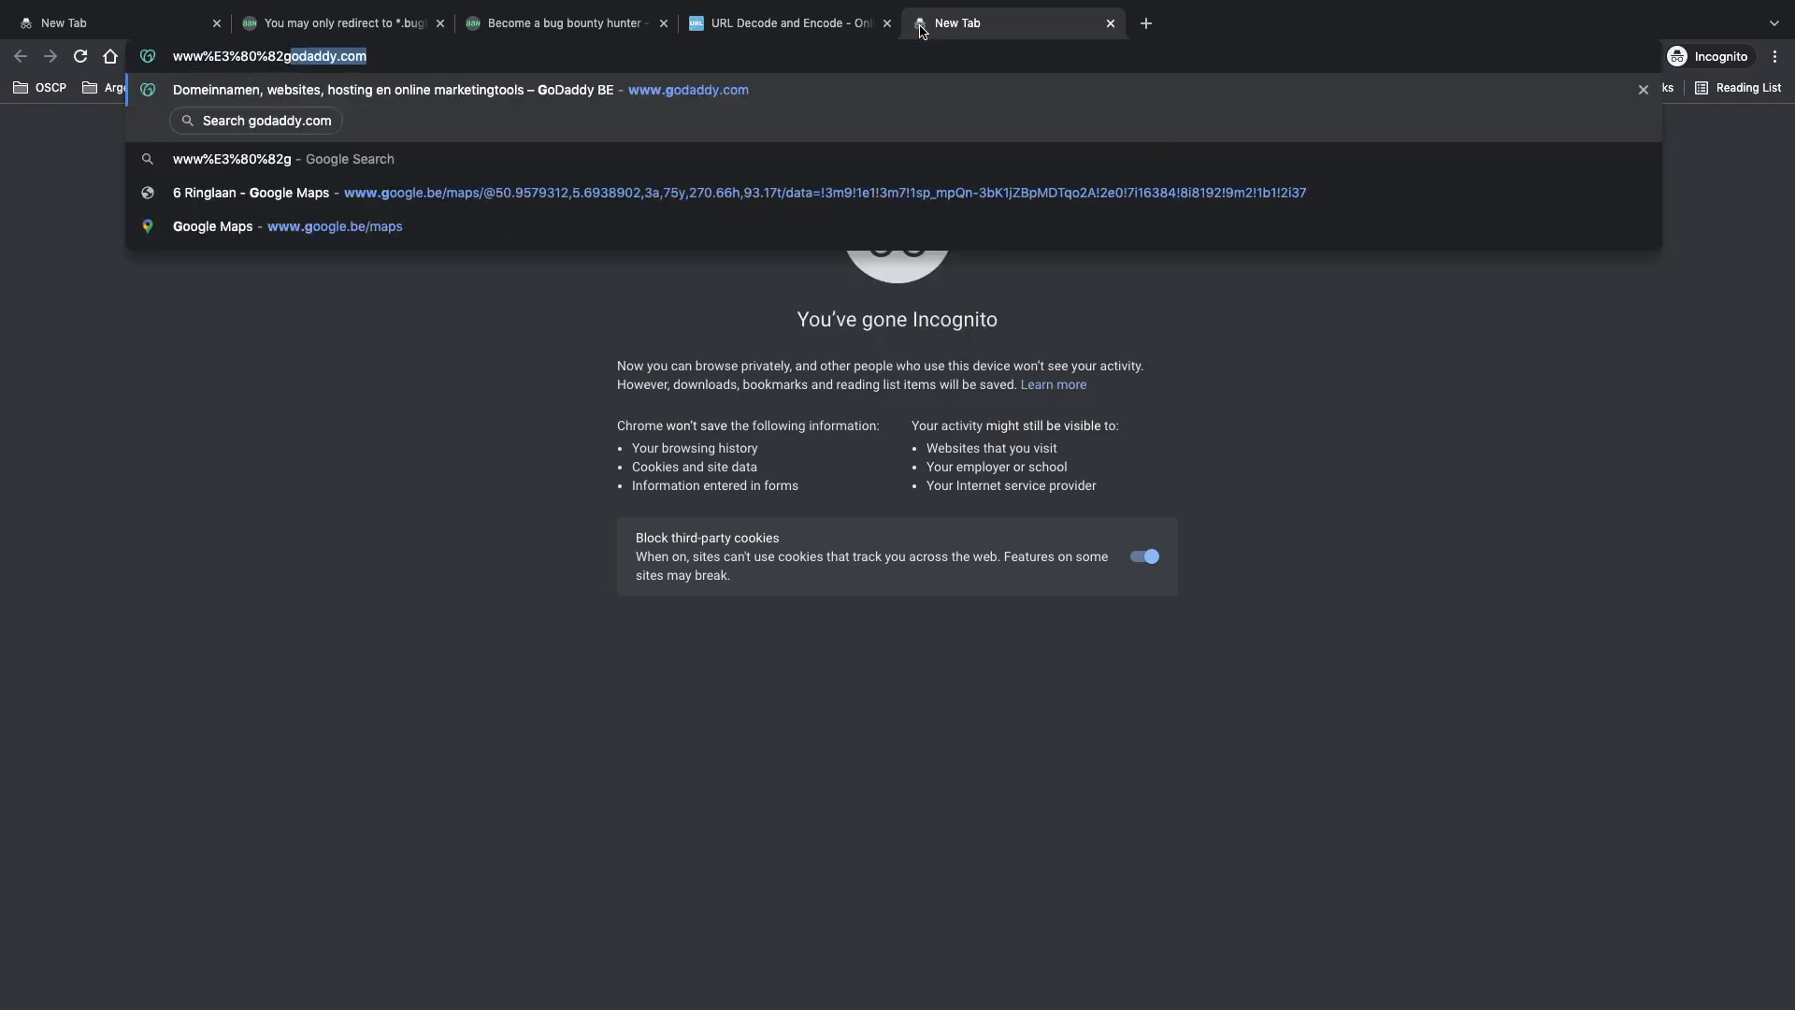
pyautogui.write('google%E3%80%82com')
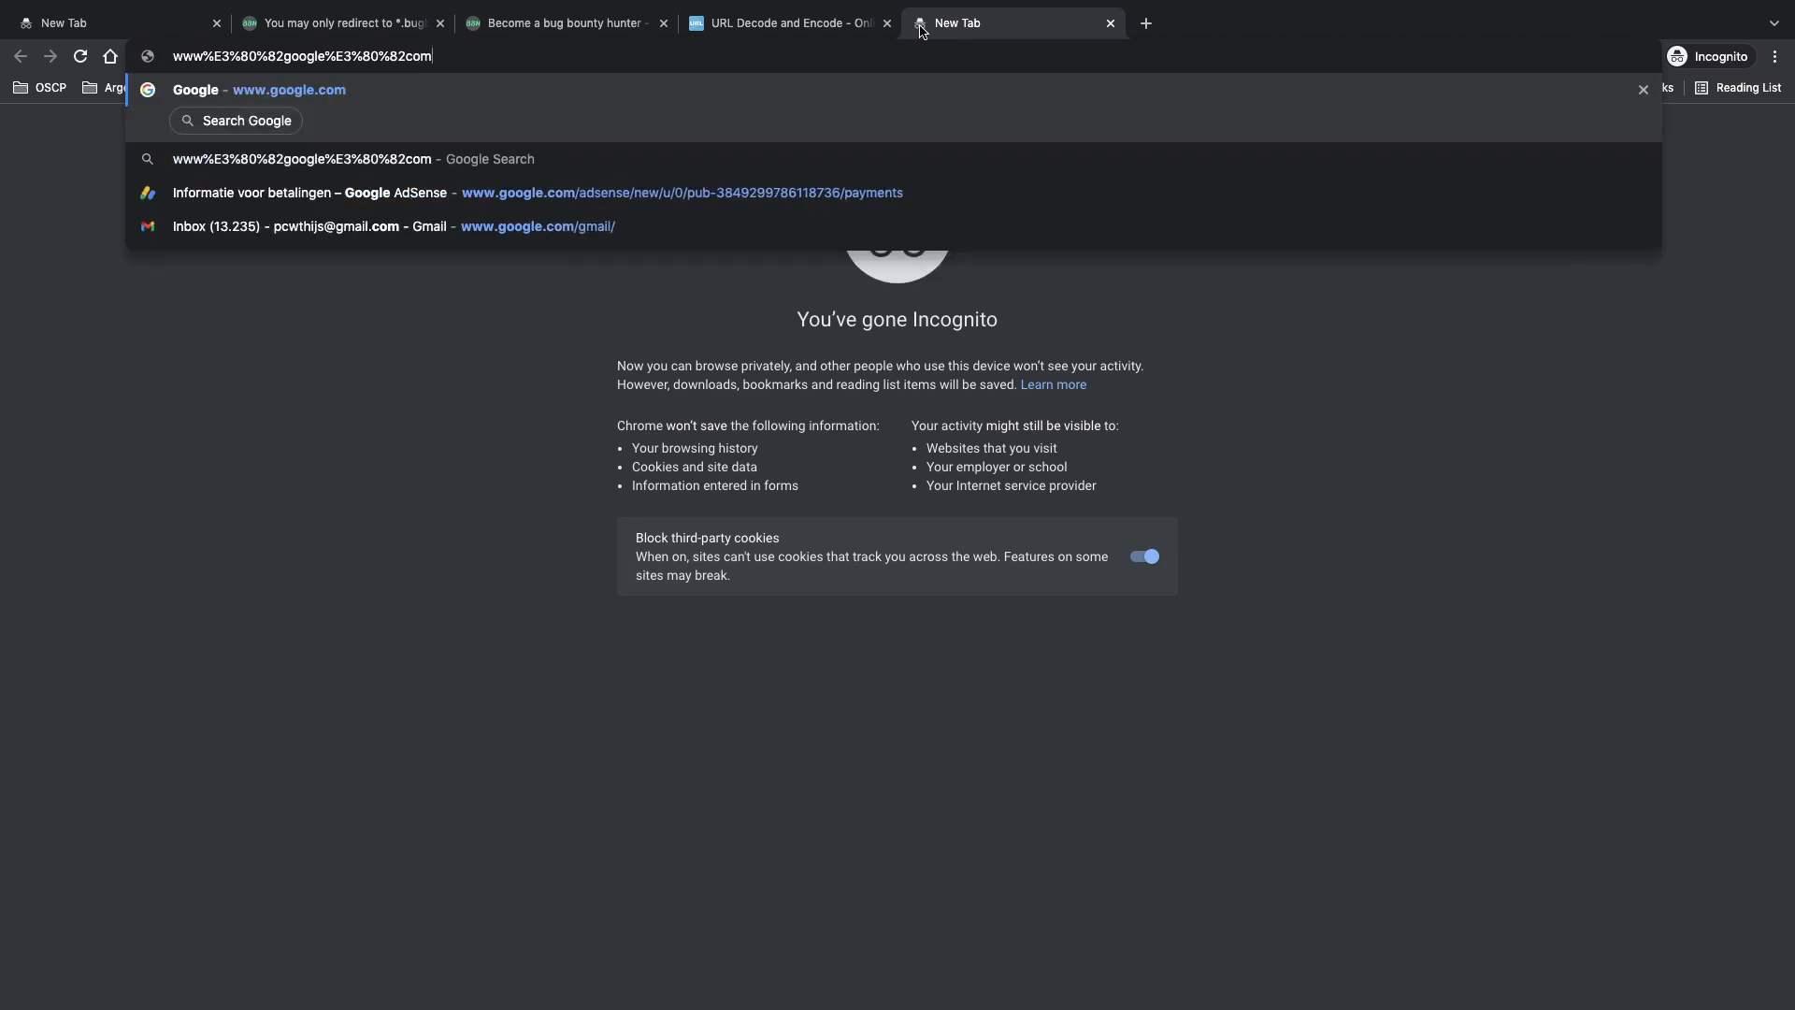
pyautogui.press('Return')
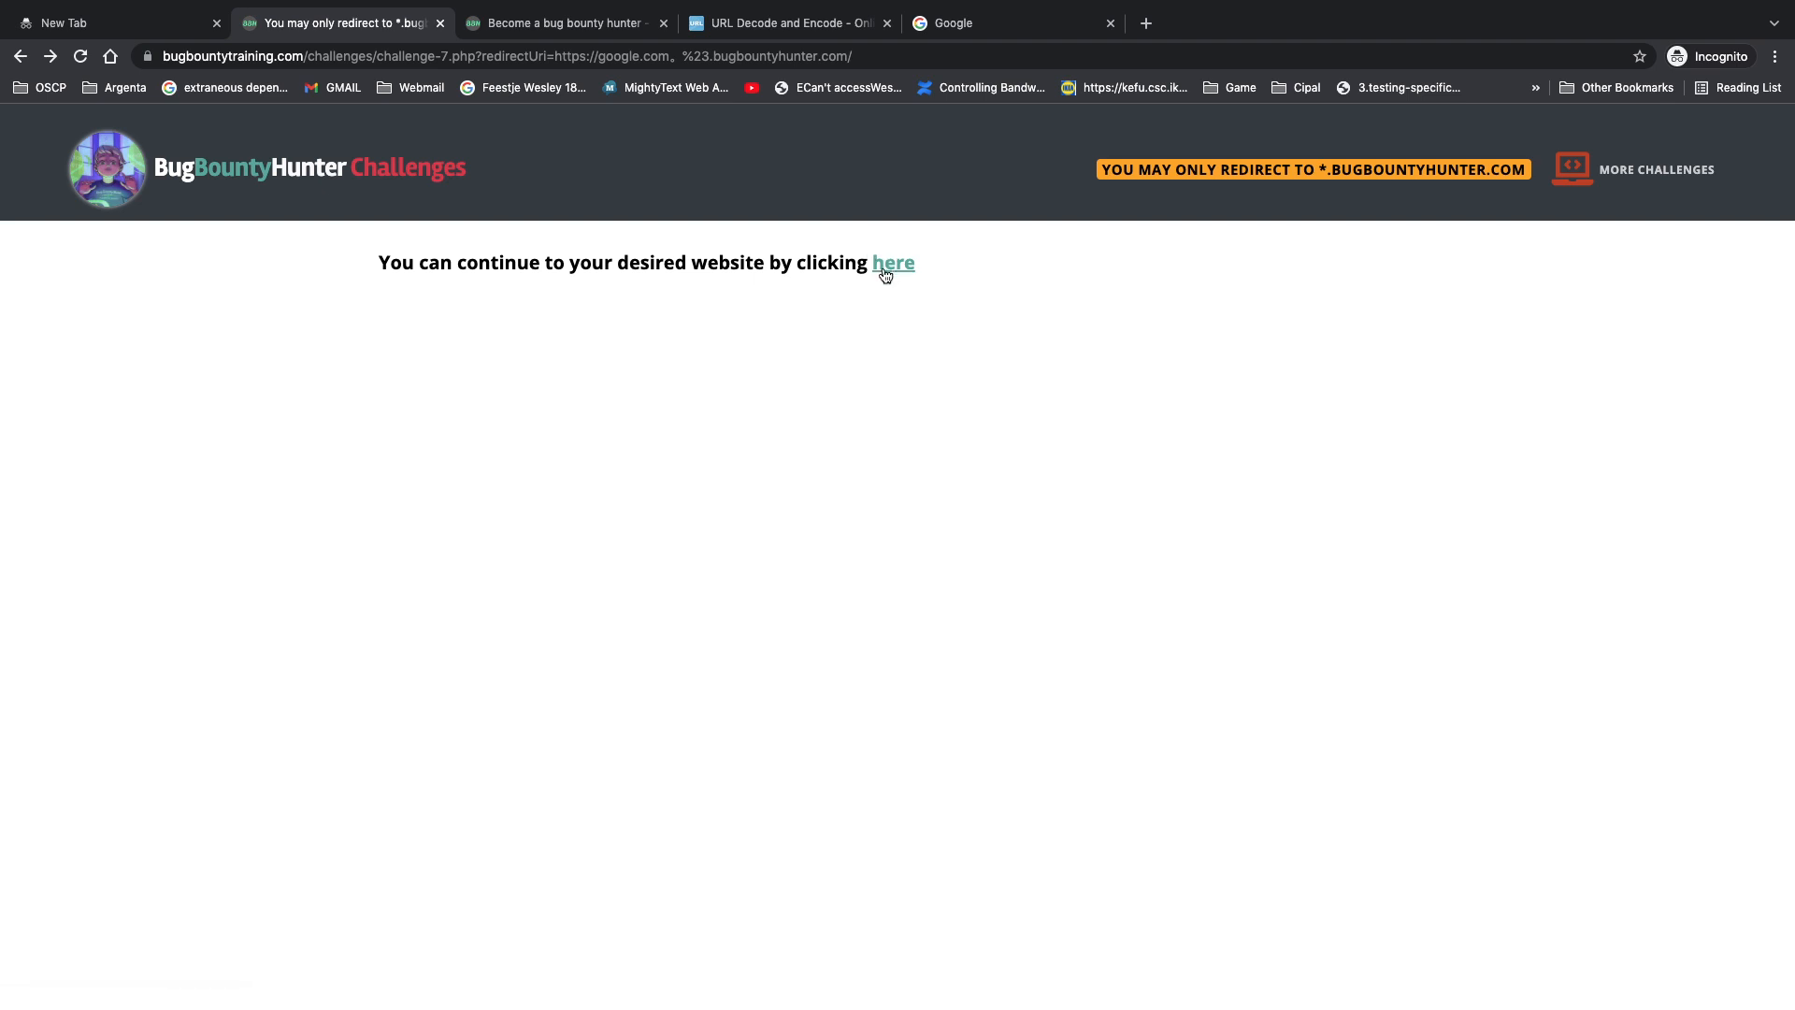
# Follow the challenge's 'here' link, landing on google.com/#.bugbountyhunter.com/
pyautogui.click(893, 262)
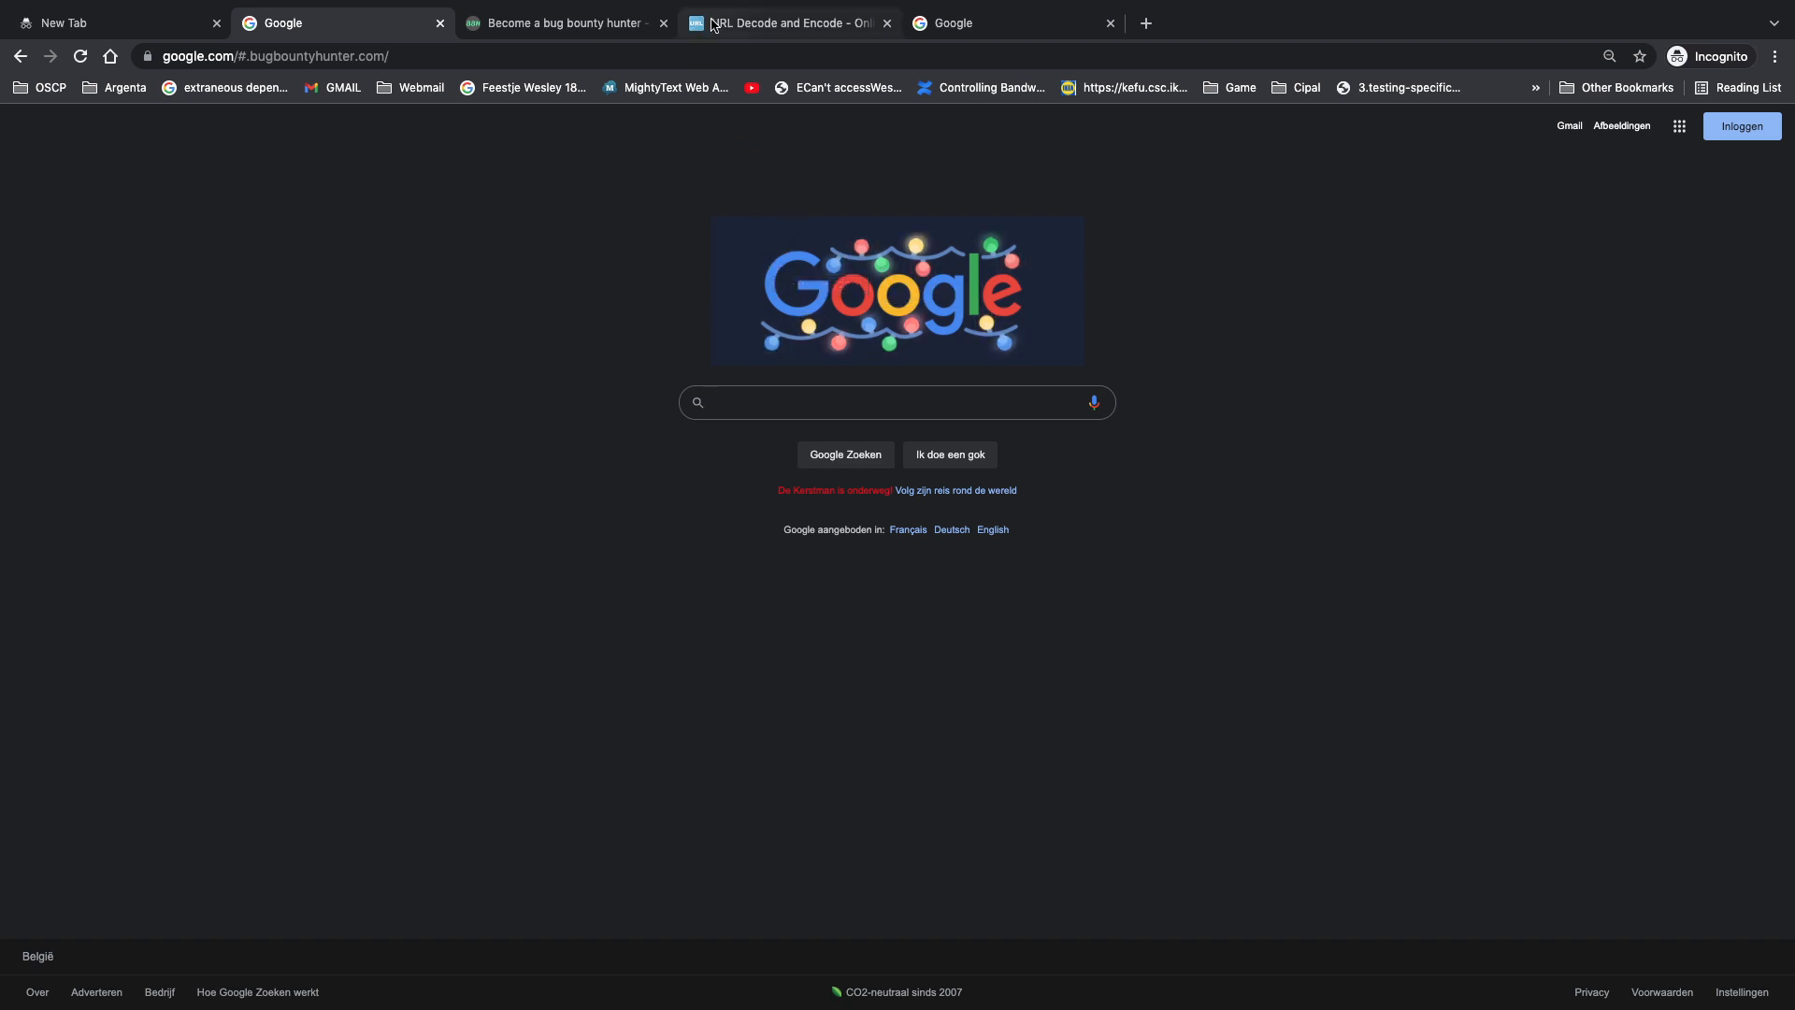
# Review %E3%80%82%23 decoded as 。# on URLDecoder, then switch back to bugbountyhunter.com
pyautogui.click(788, 21)
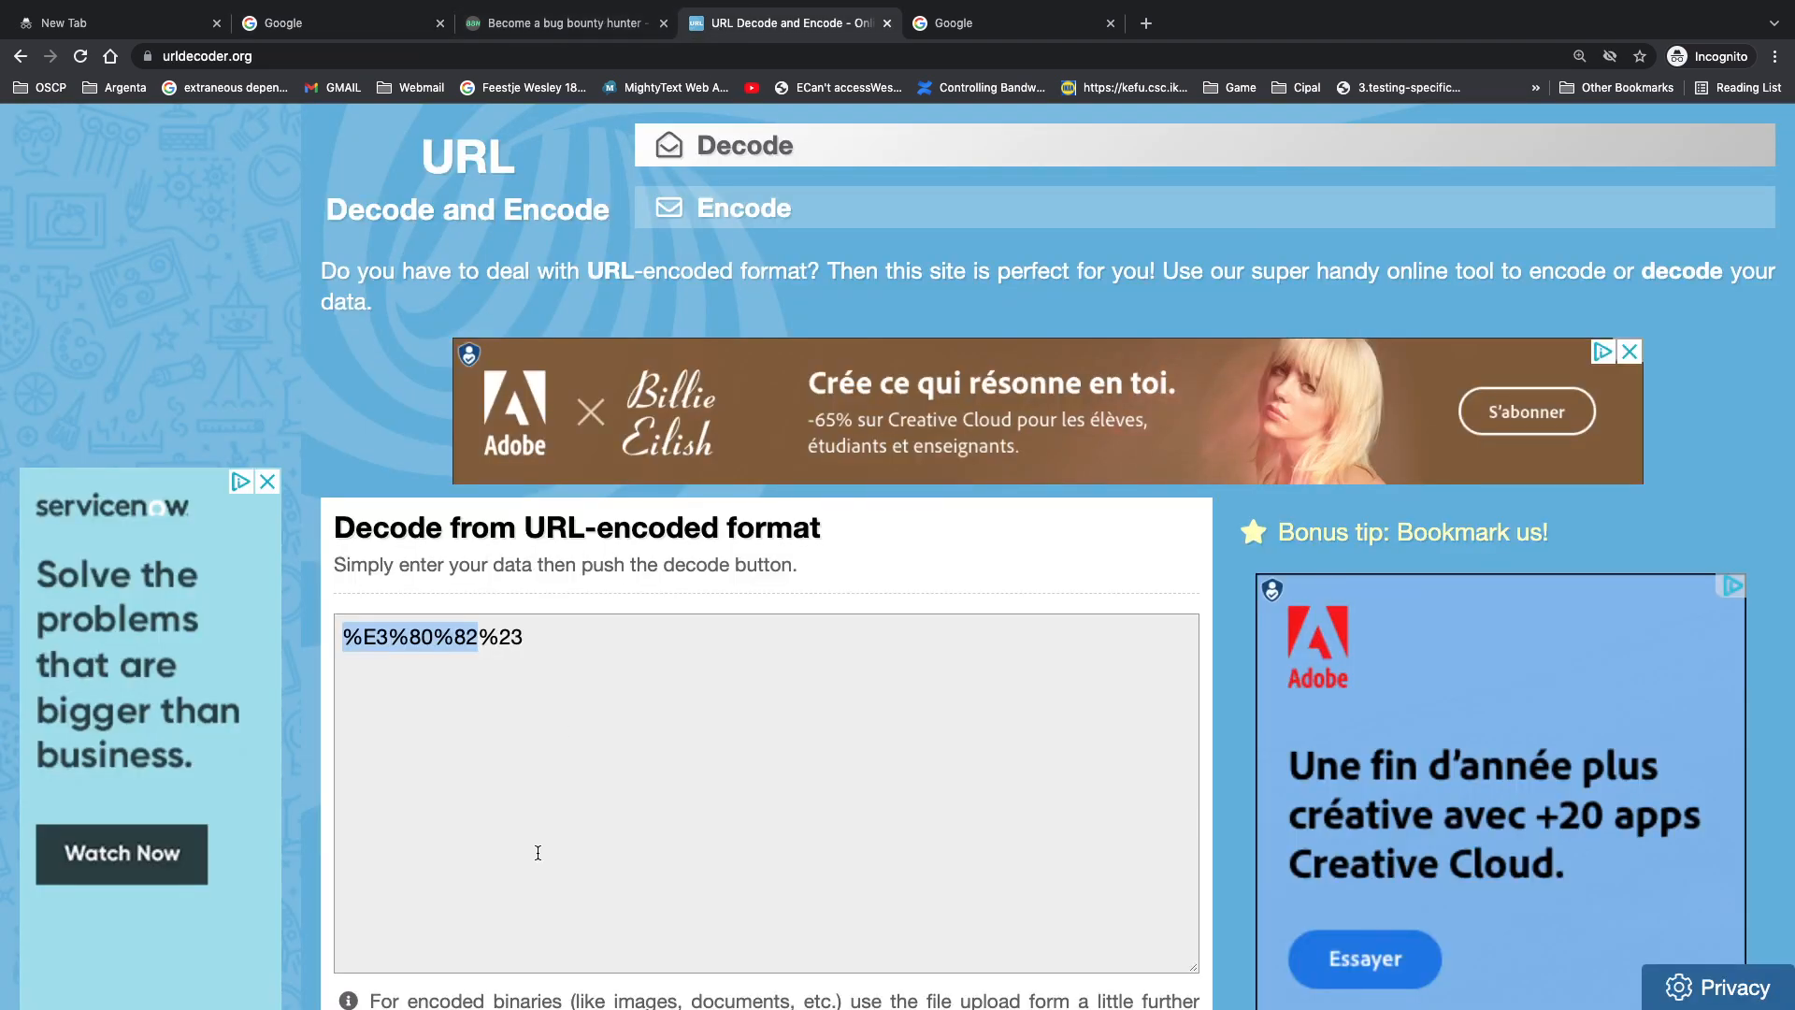
pyautogui.scroll(-3)
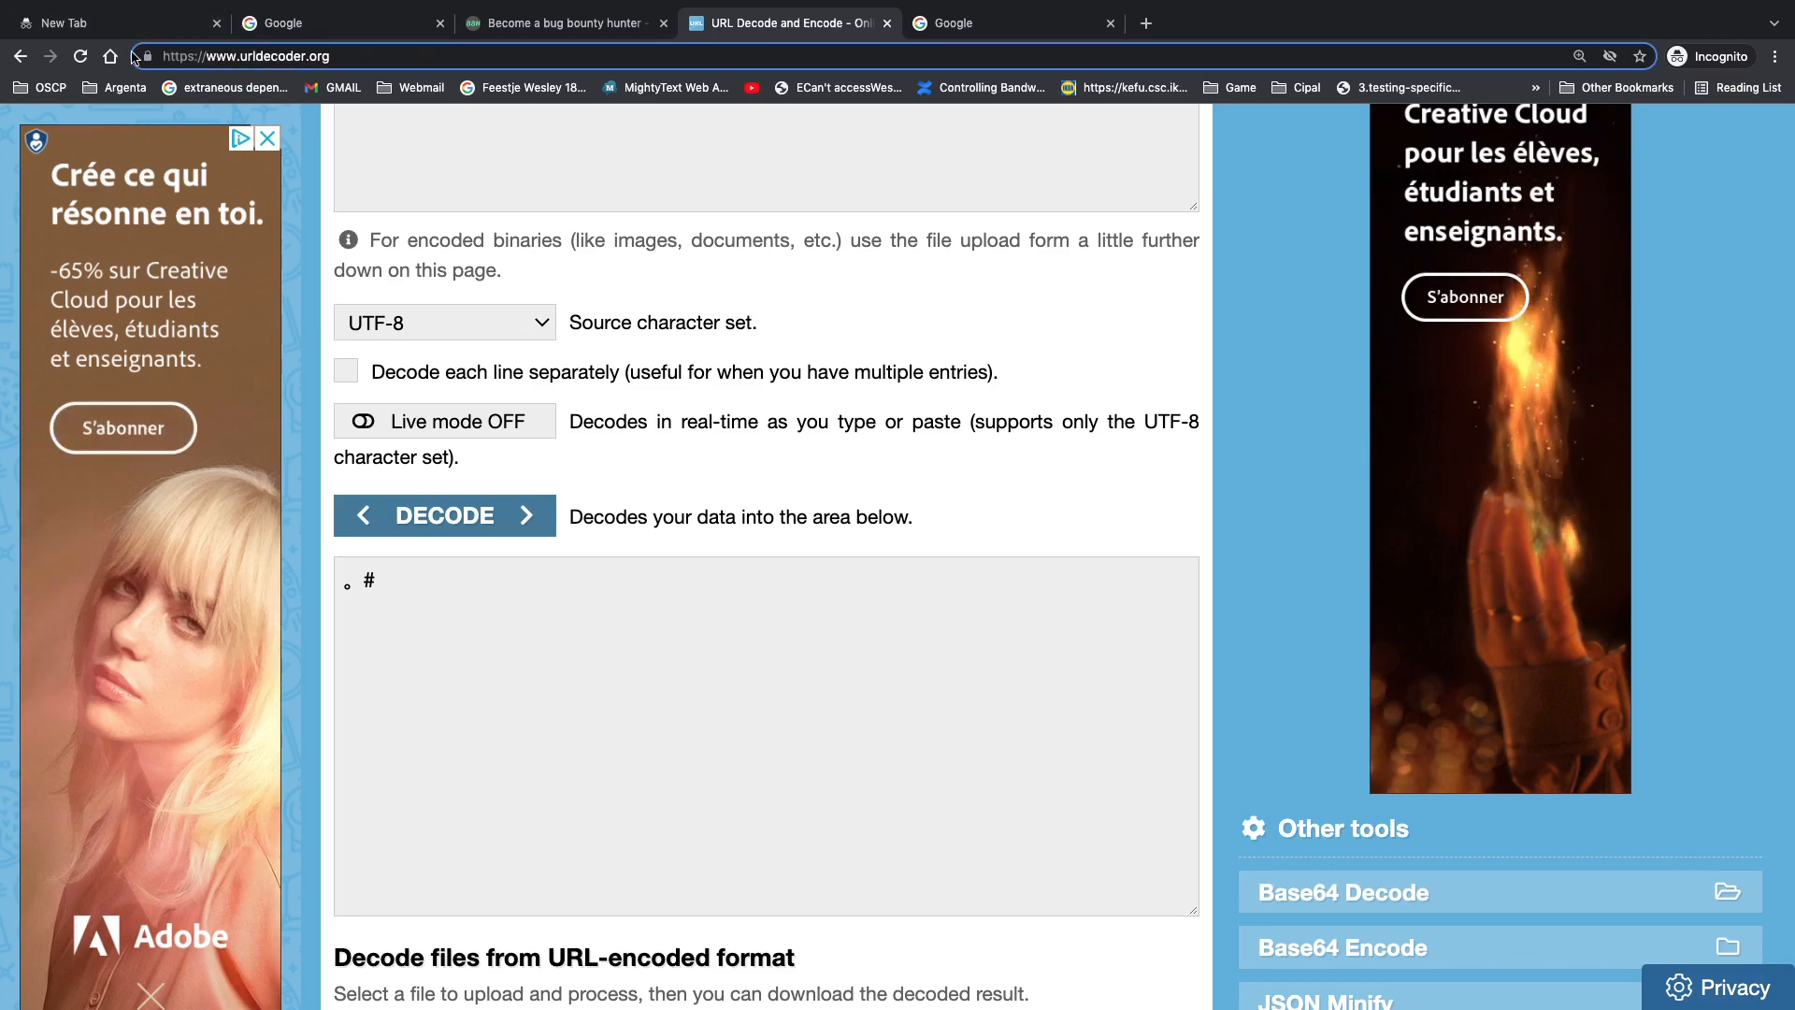
pyautogui.click(561, 22)
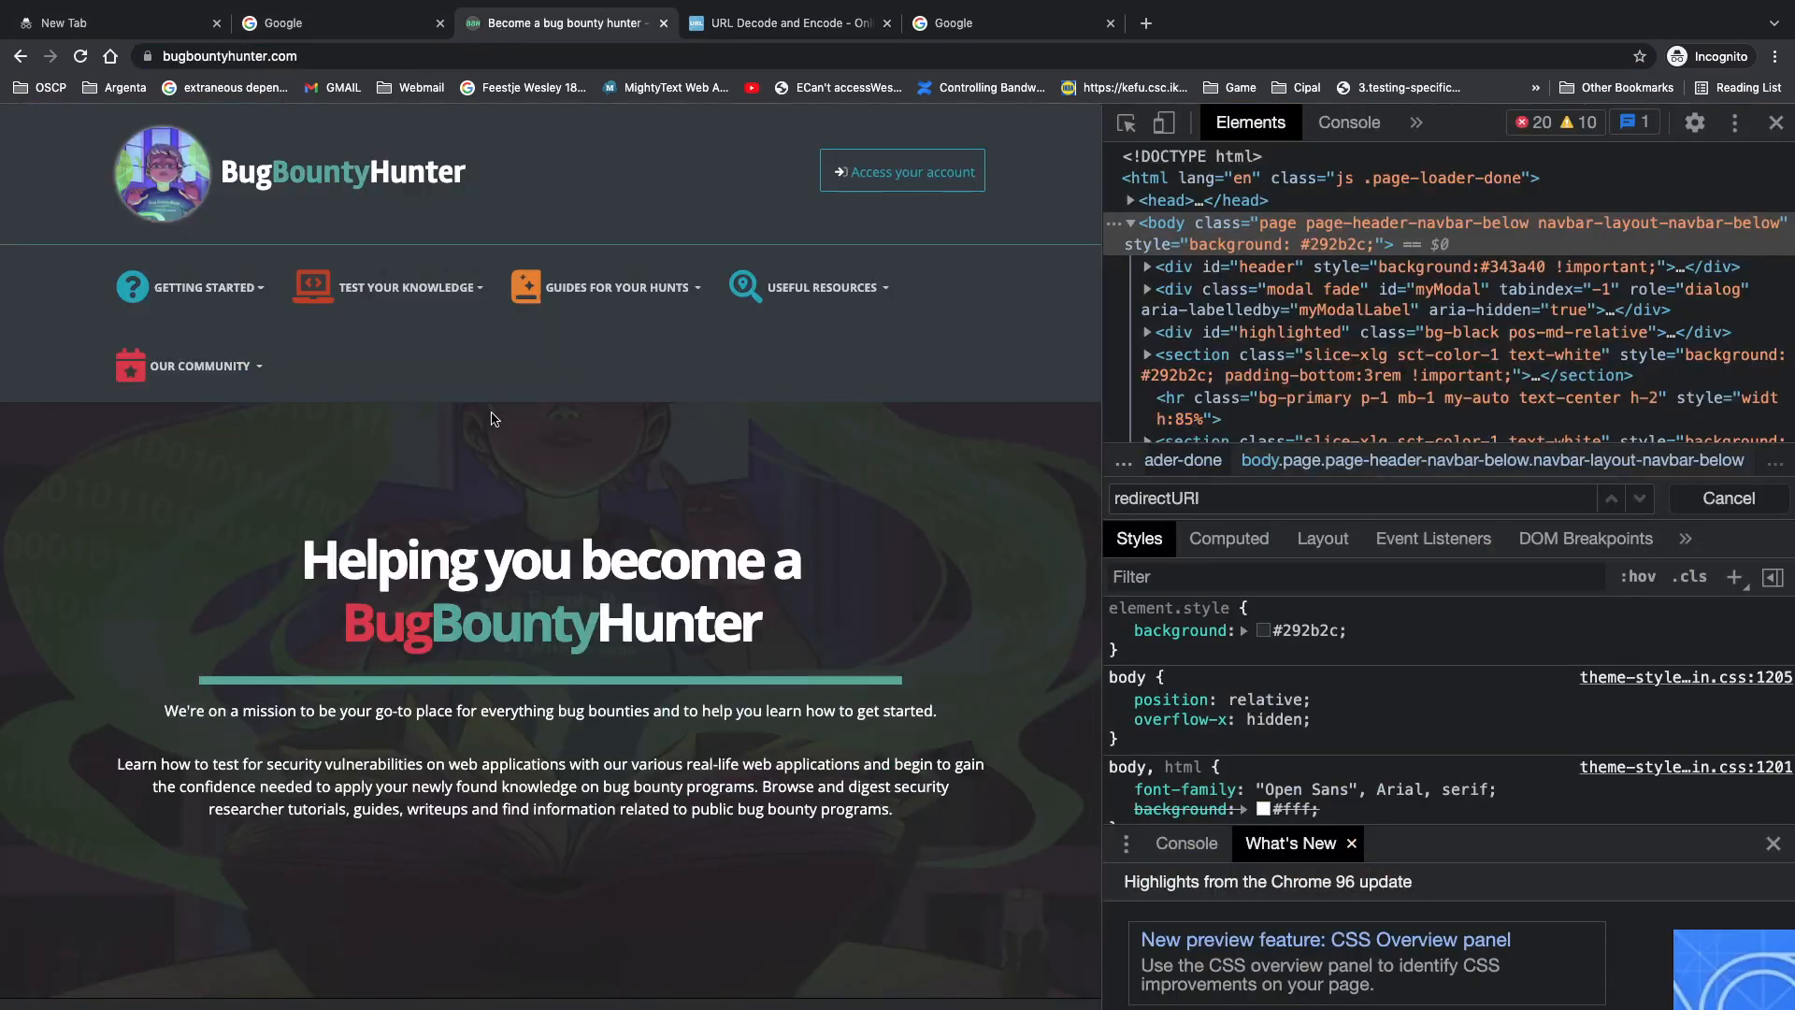